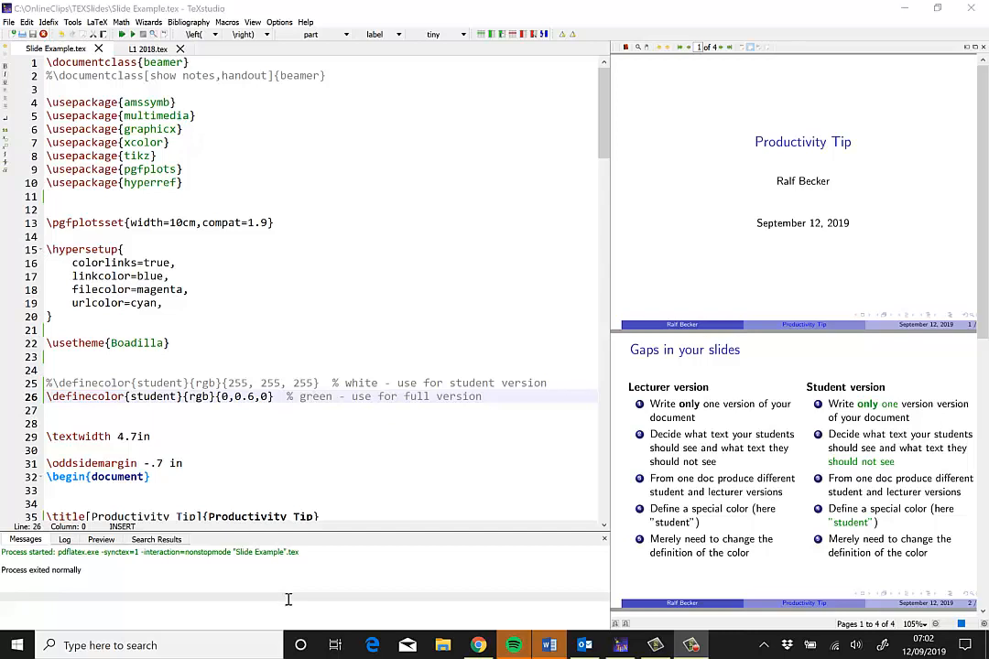
mouse_move(742, 433)
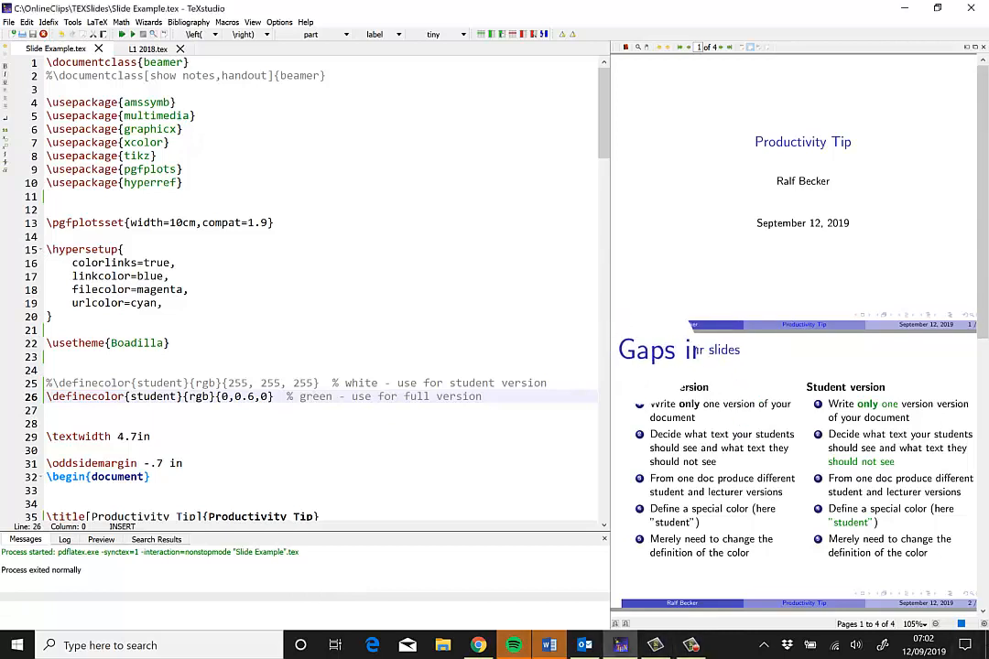
Scroll through the slide source and select the bold 'only one' phrase
scroll(down, 3)
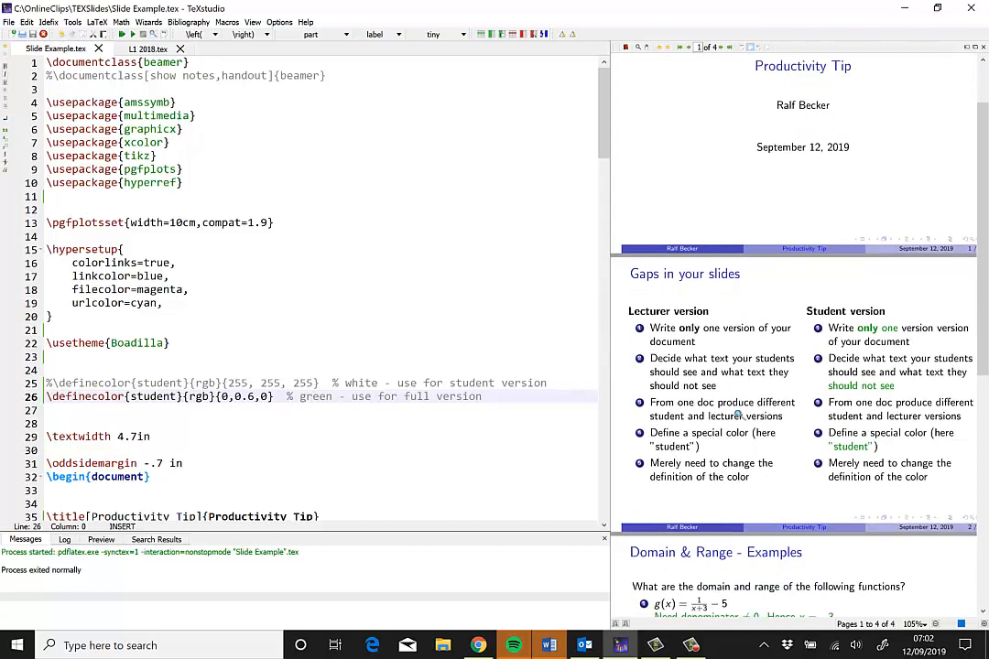
scroll(down, 3)
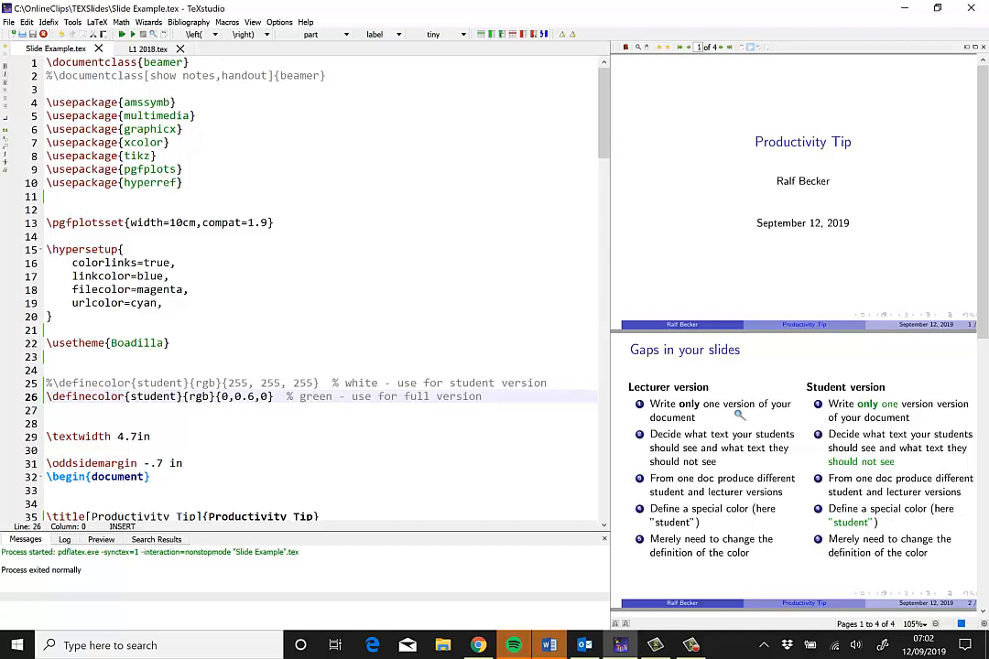
mouse_move(319, 291)
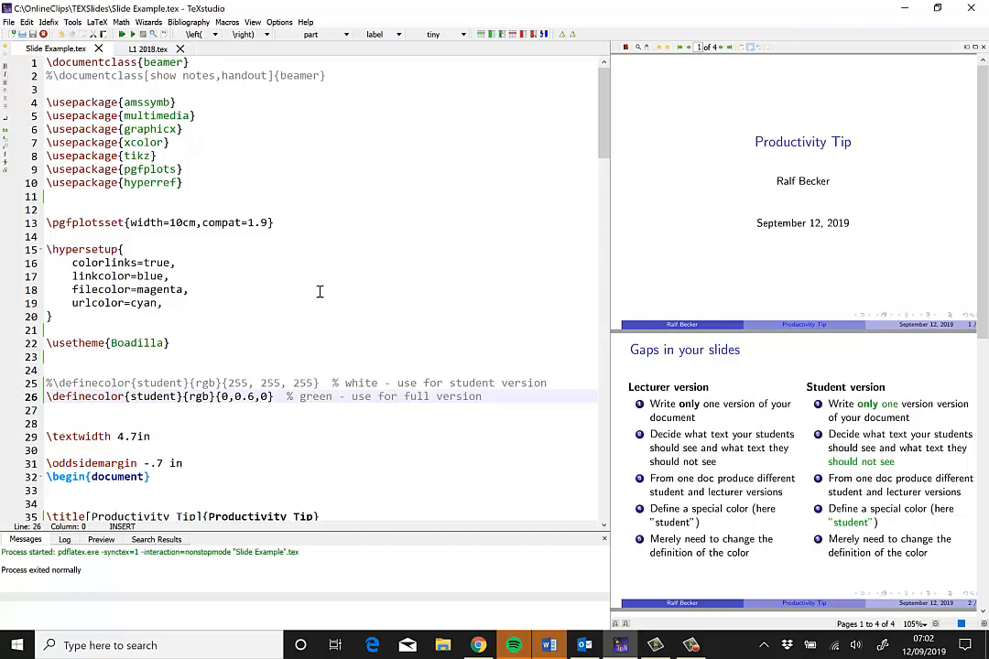
scroll(down, 3)
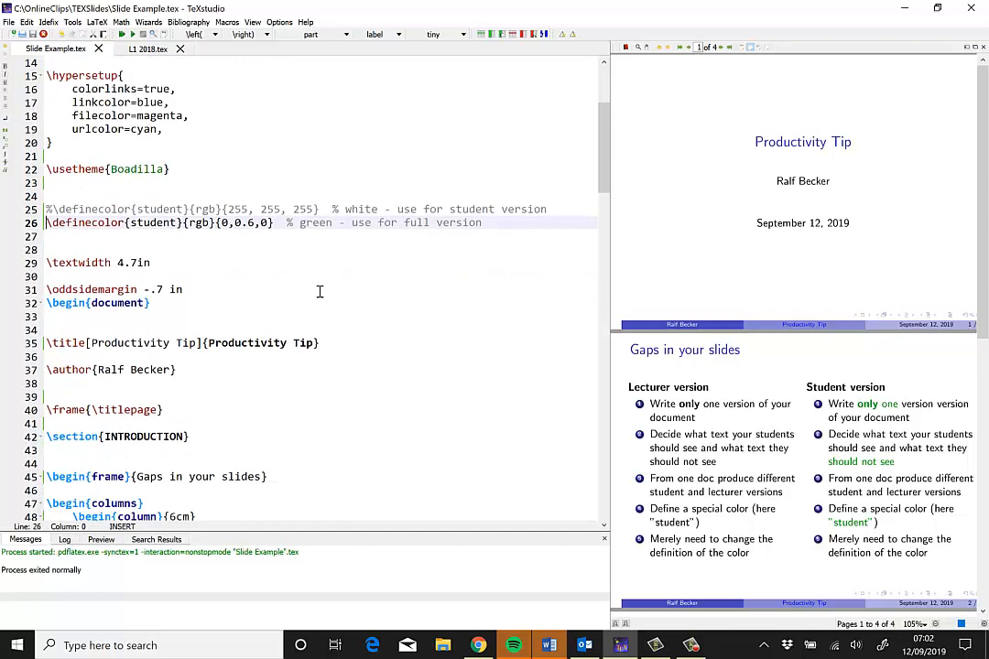
scroll(up, 3)
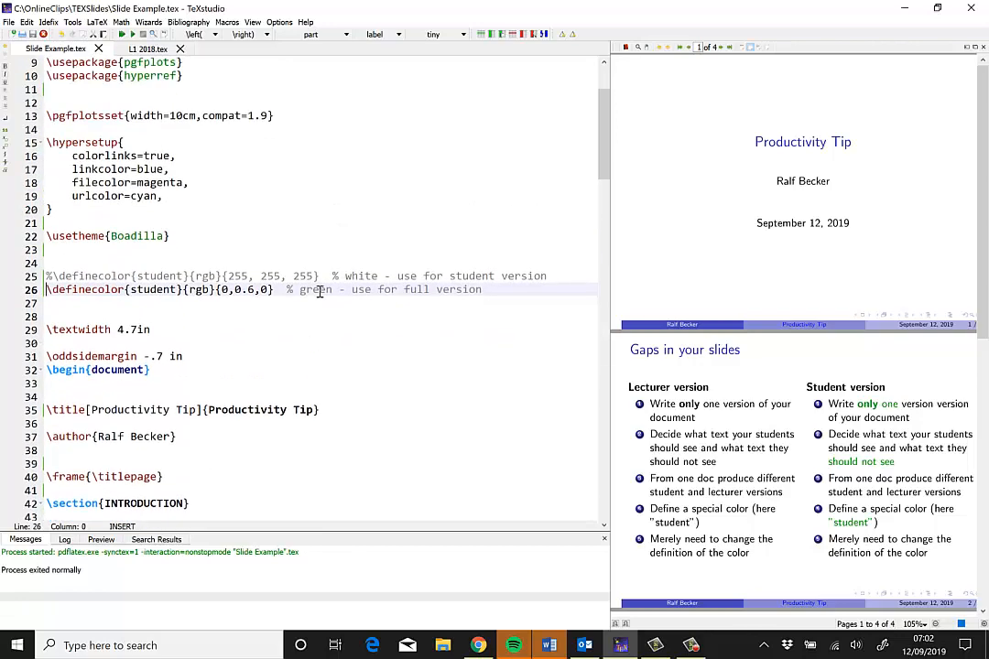
scroll(down, 3)
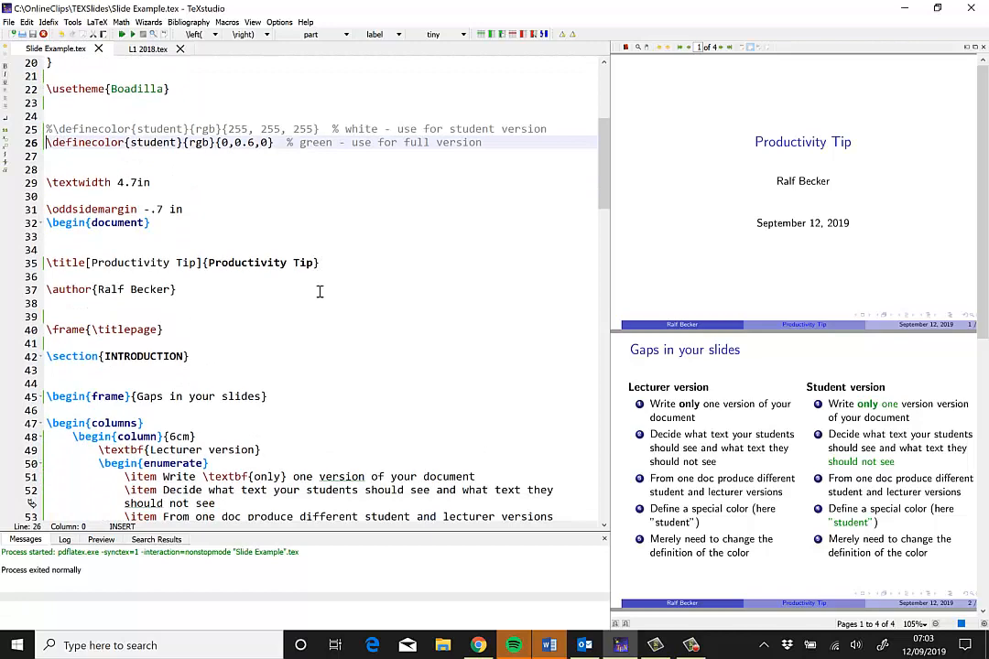
scroll(up, 3)
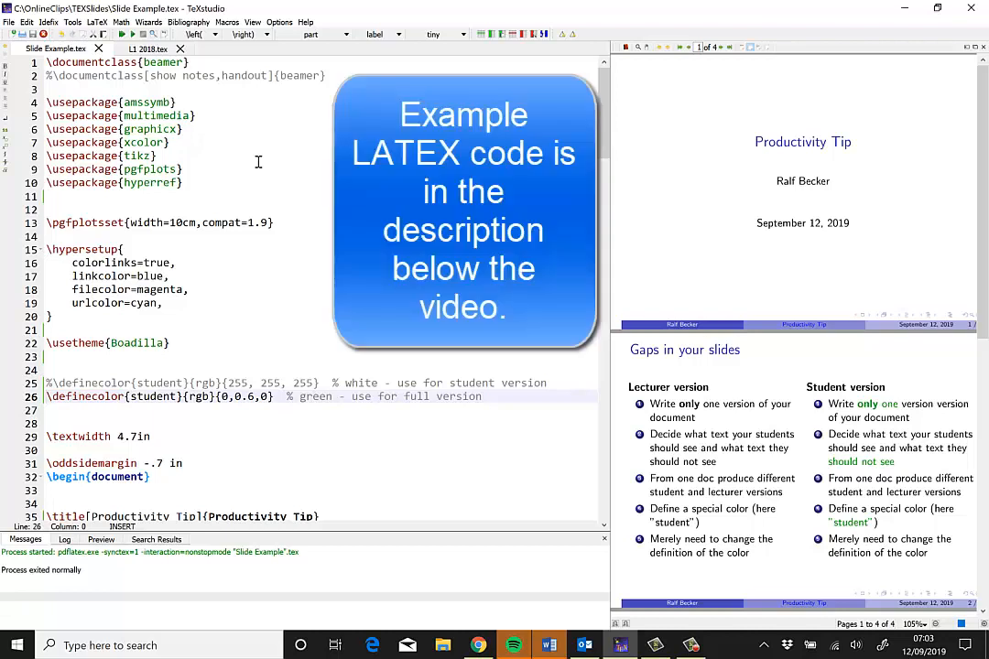
mouse_move(242, 272)
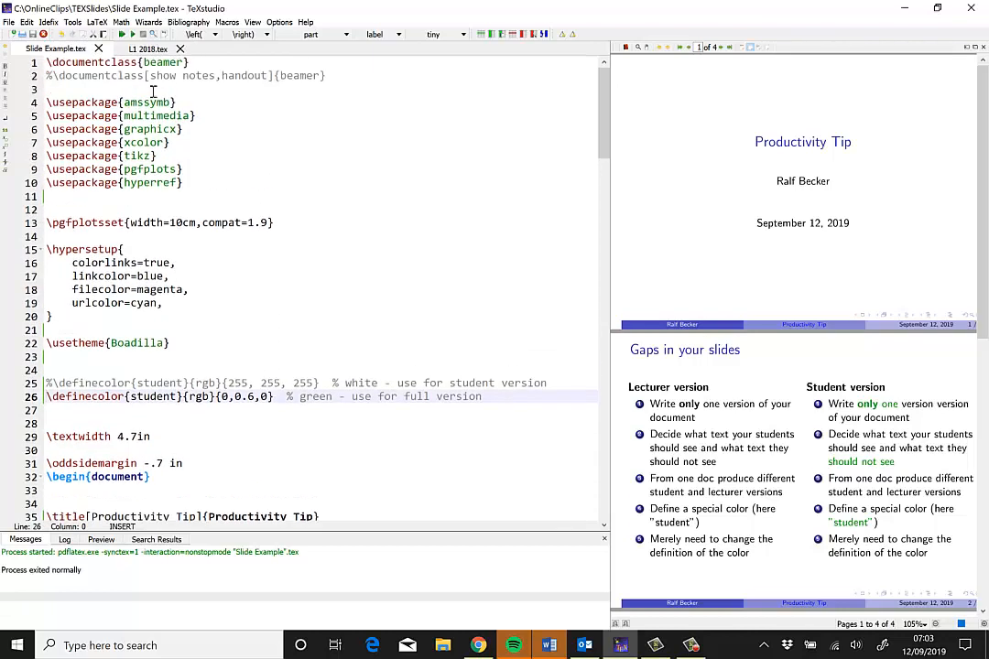
scroll(down, 3)
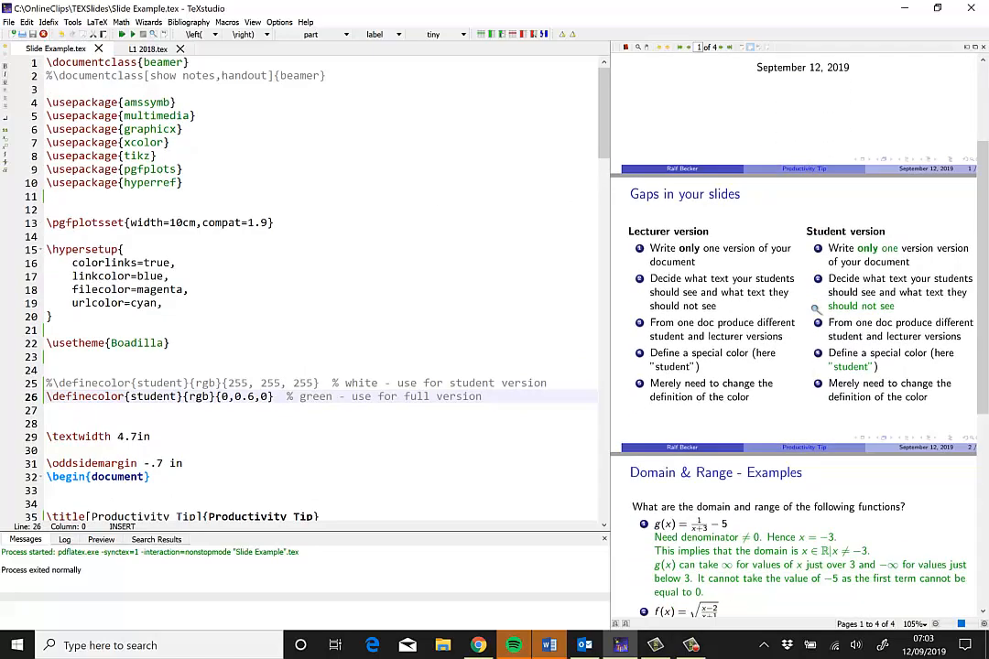
scroll(down, 3)
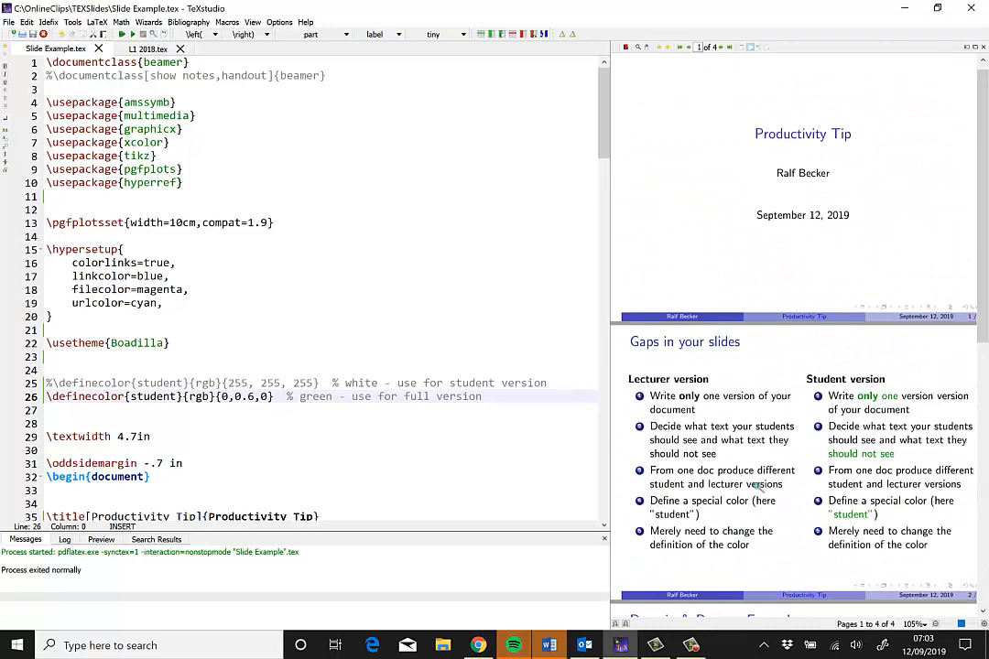
scroll(down, 3)
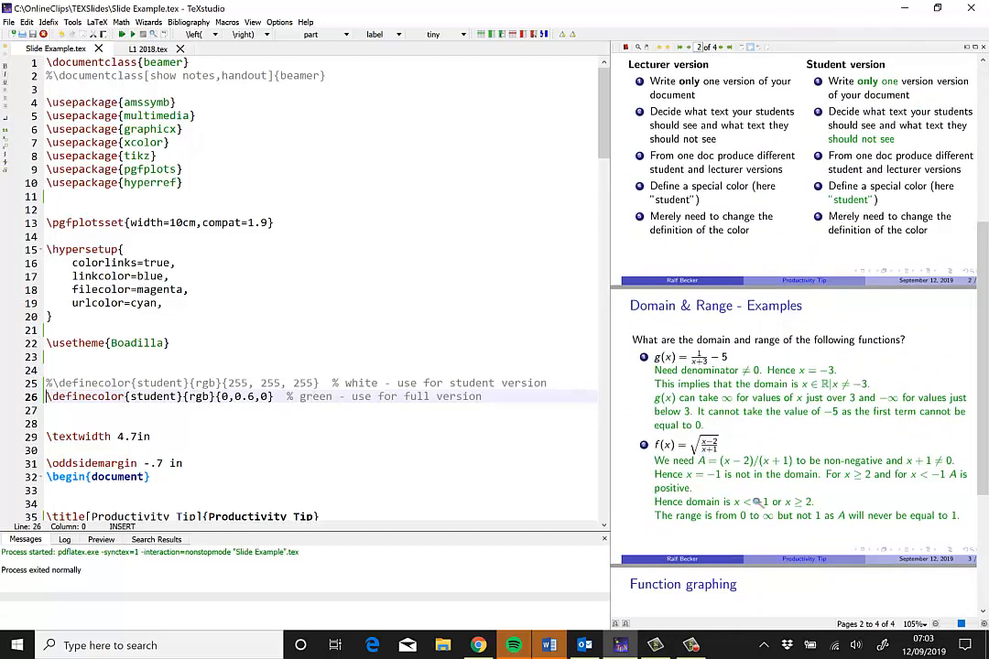
scroll(down, 3)
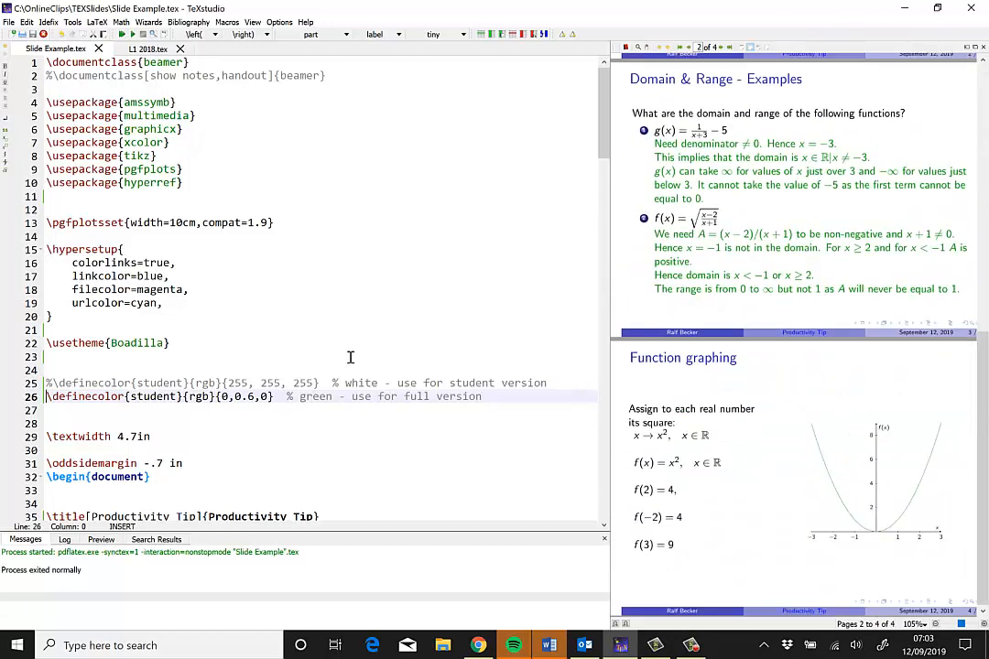
mouse_move(828, 293)
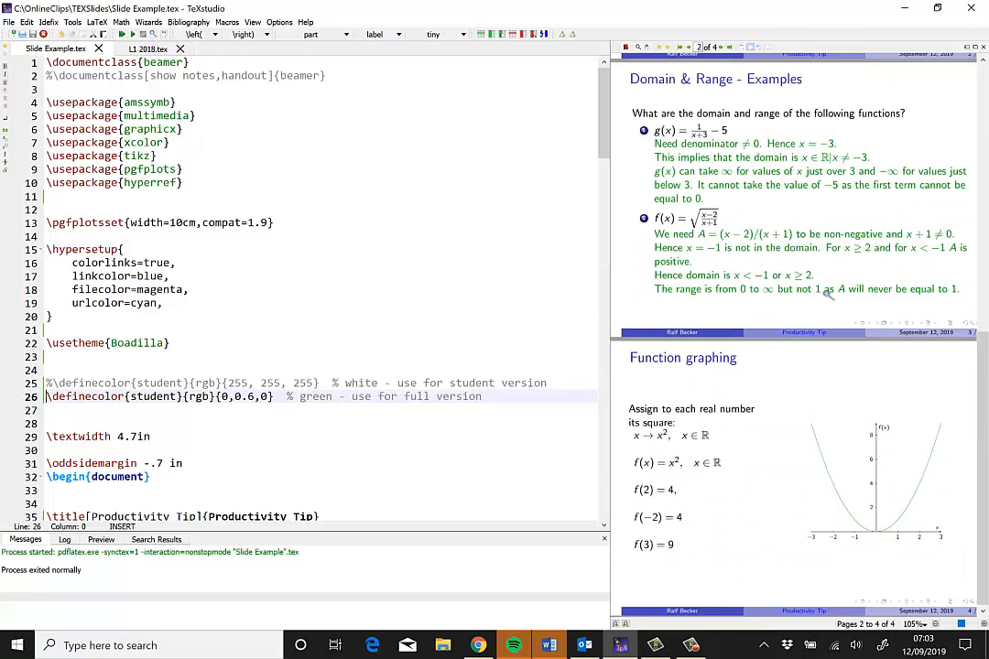
scroll(up, 3)
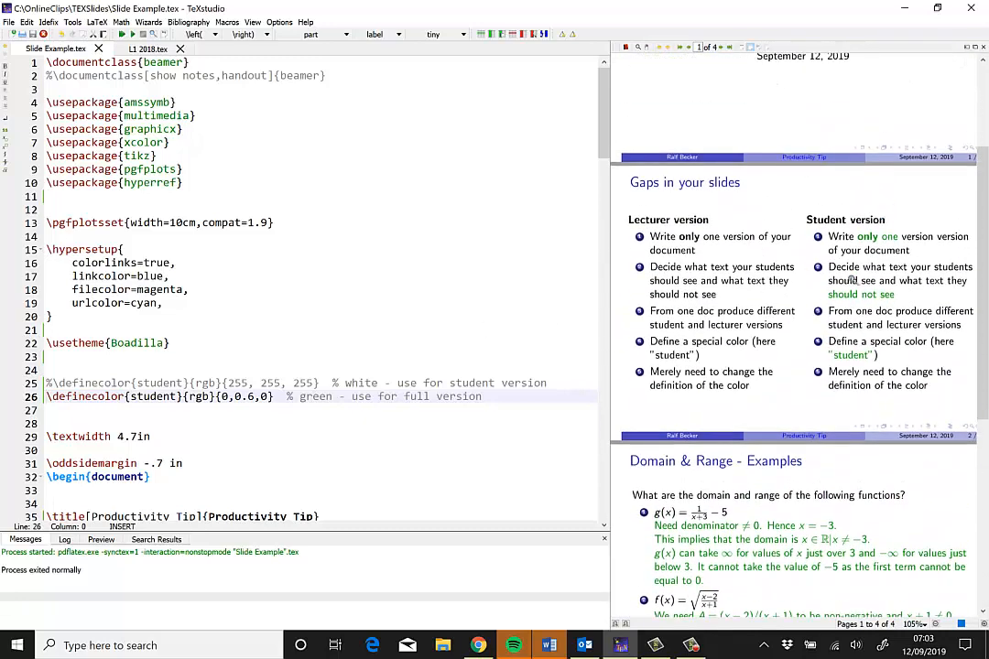
scroll(down, 3)
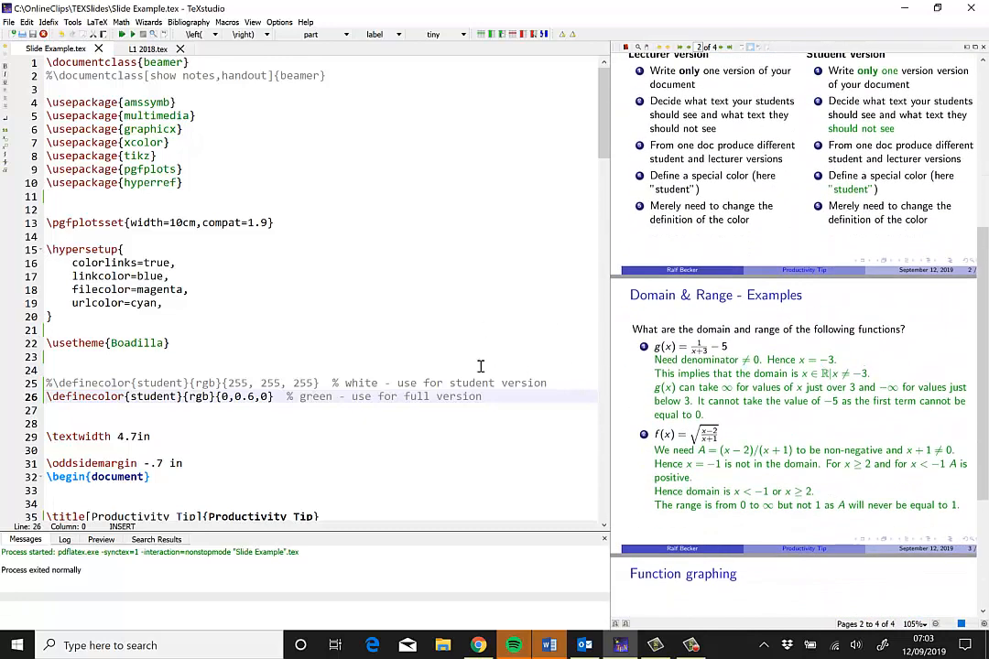
scroll(down, 3)
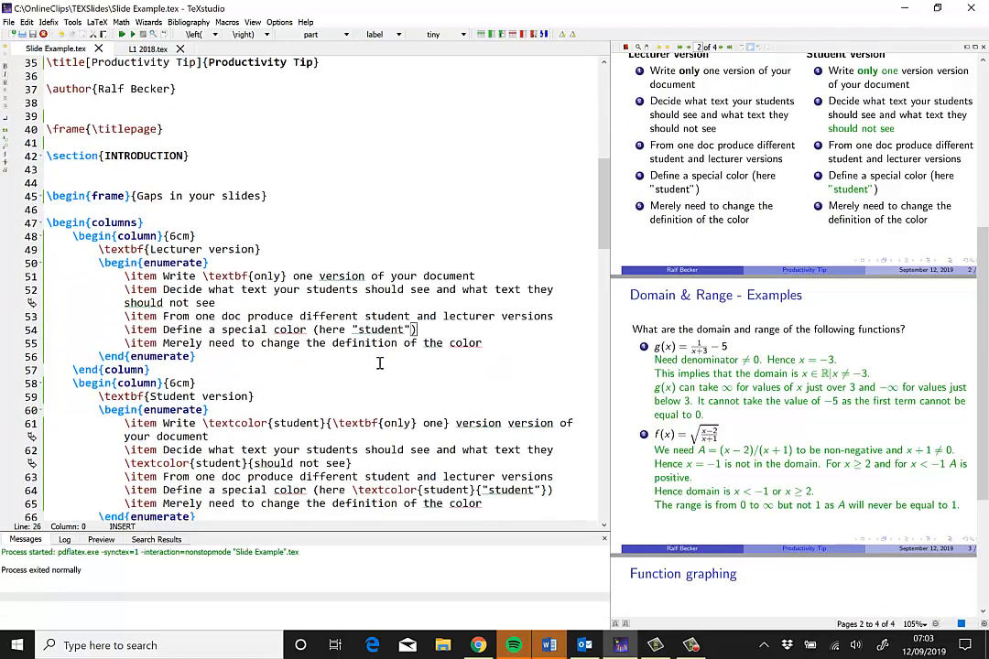
scroll(down, 3)
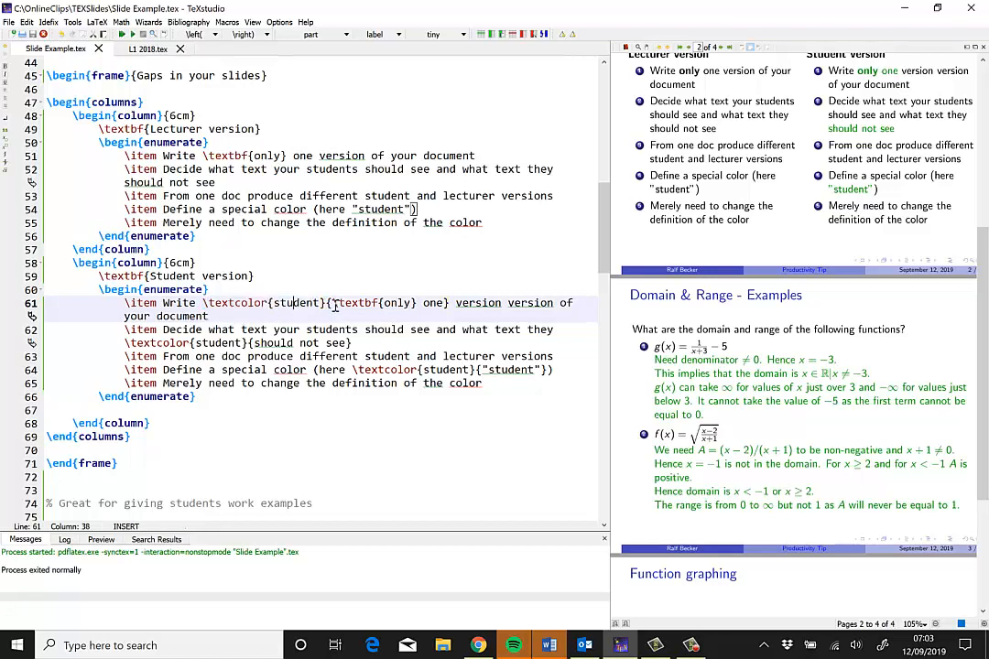
drag(331, 304, 443, 304)
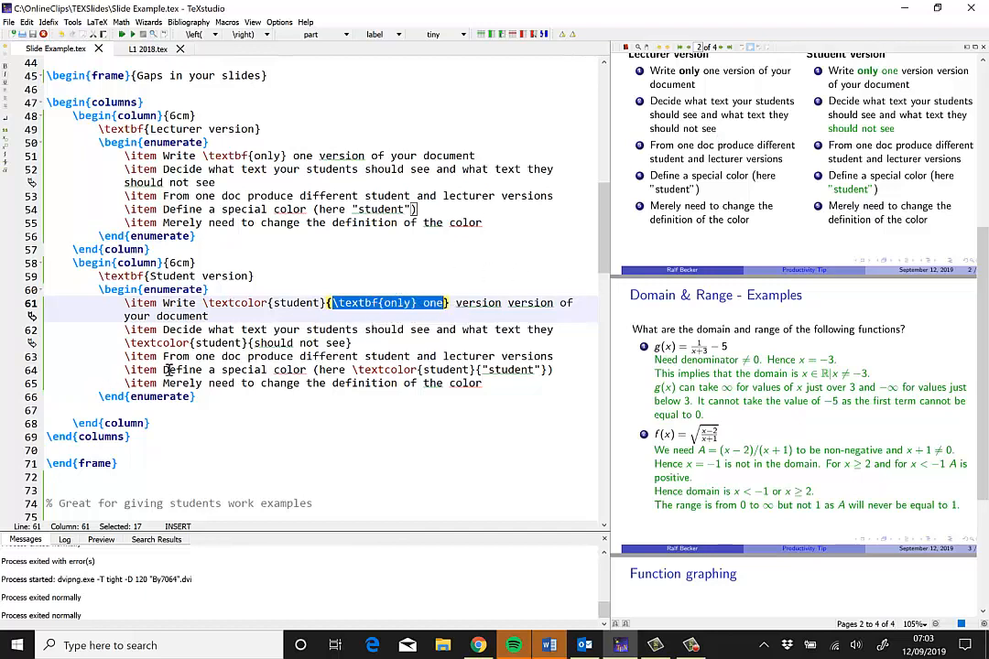
double_click(295, 303)
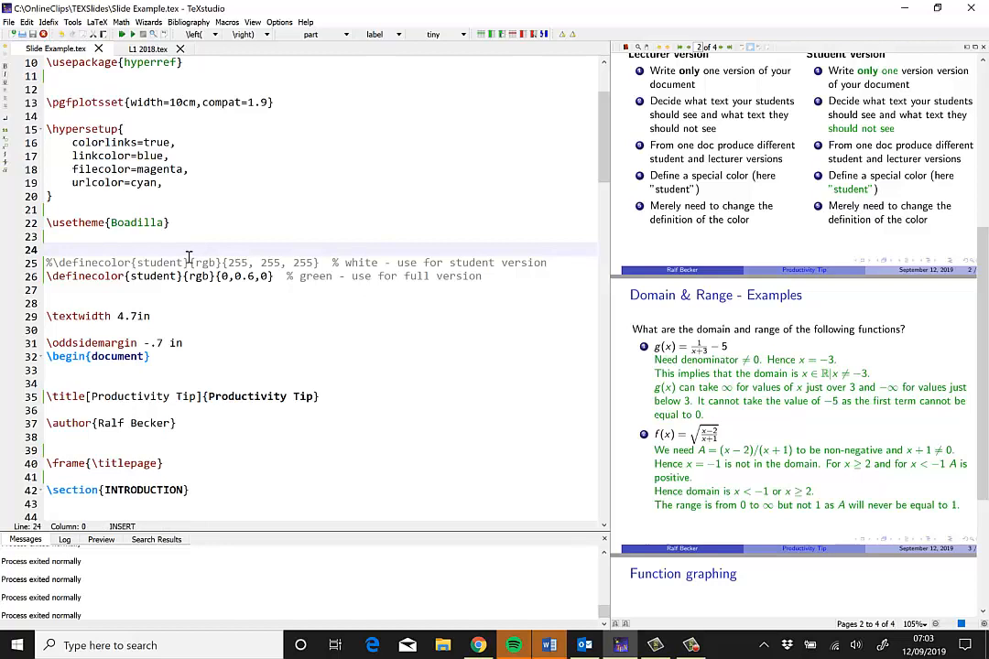
Inspect the green rgb value in the \definecolor{student} line of the preamble
click(64, 282)
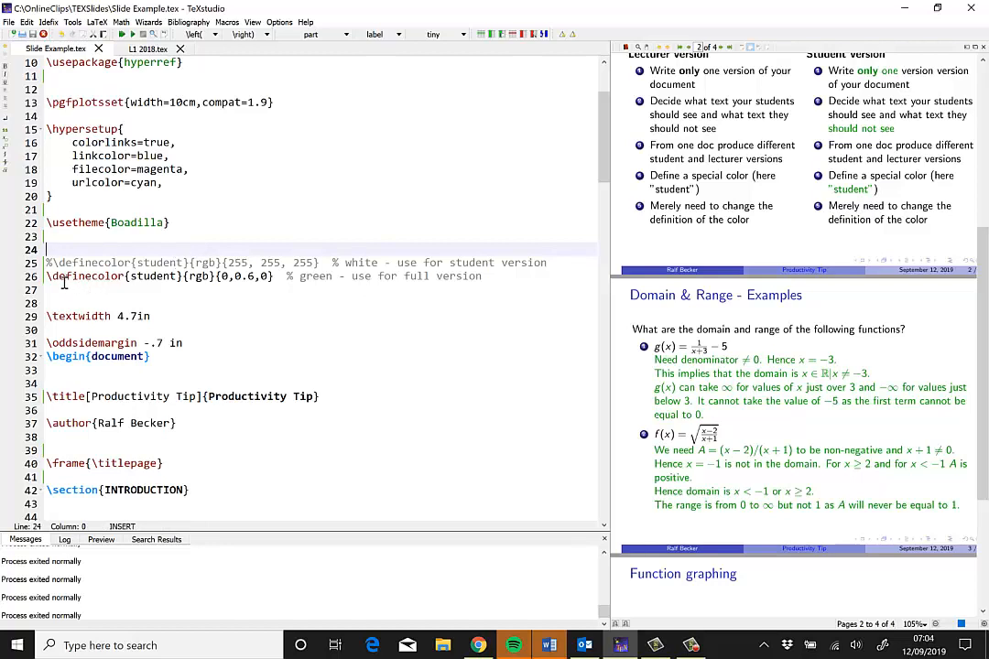
click(132, 275)
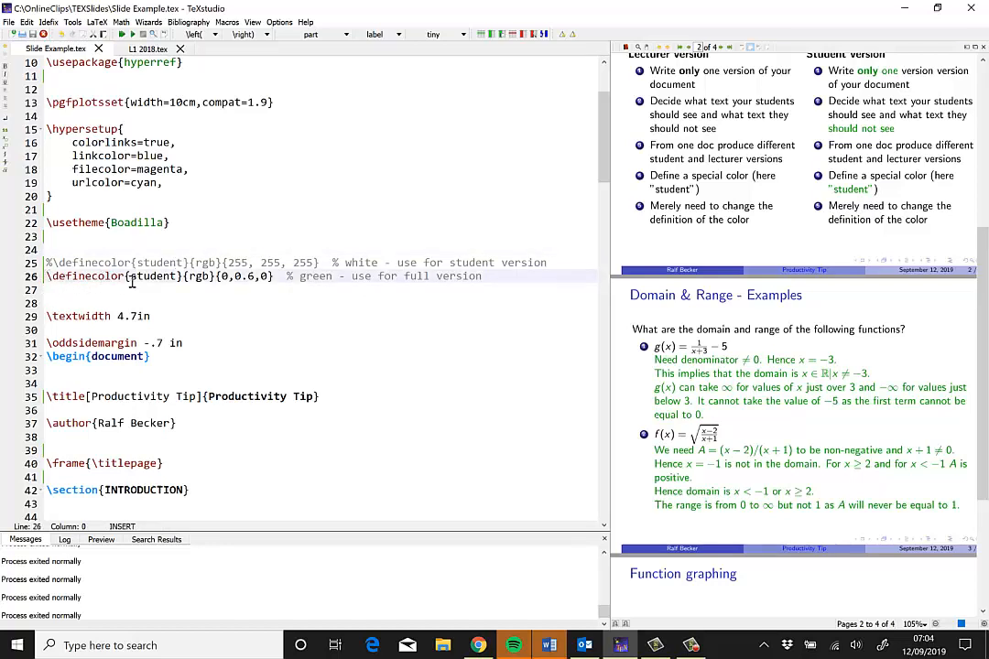
double_click(154, 275)
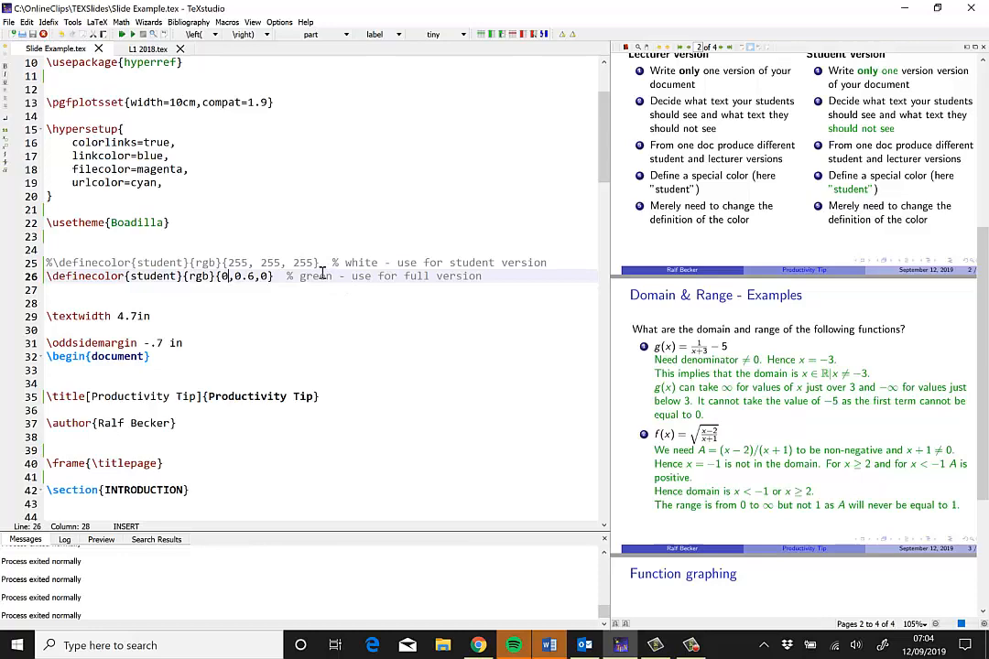
scroll(down, 3)
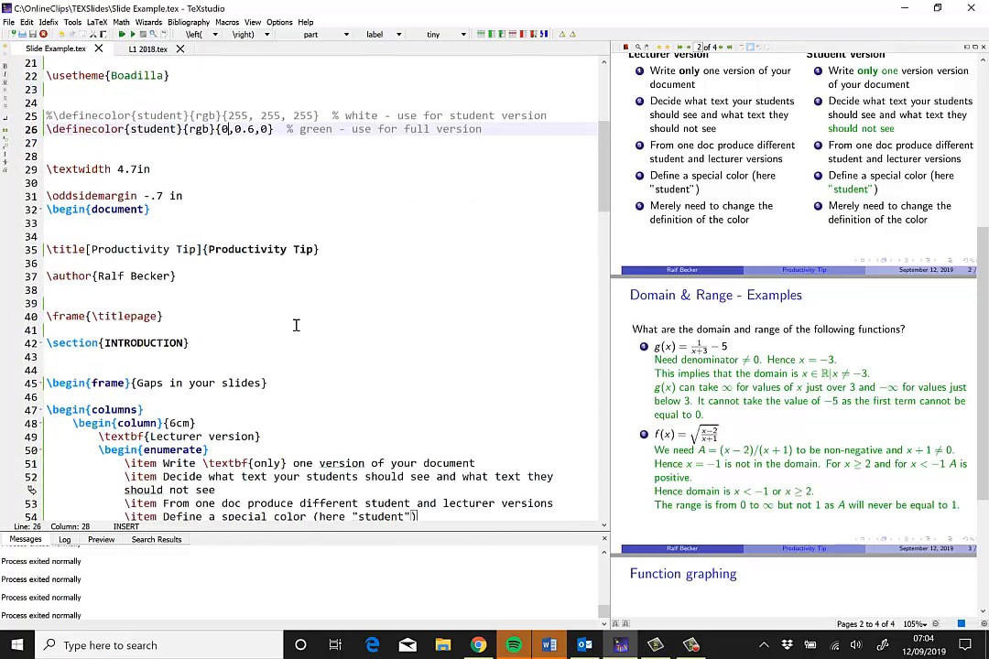
scroll(down, 3)
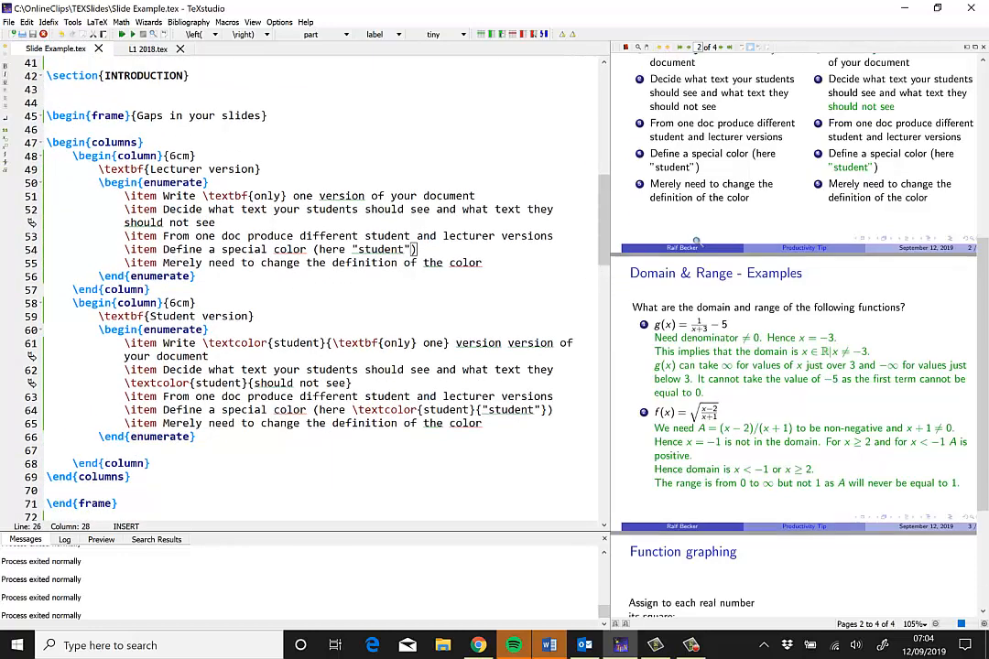
scroll(up, 3)
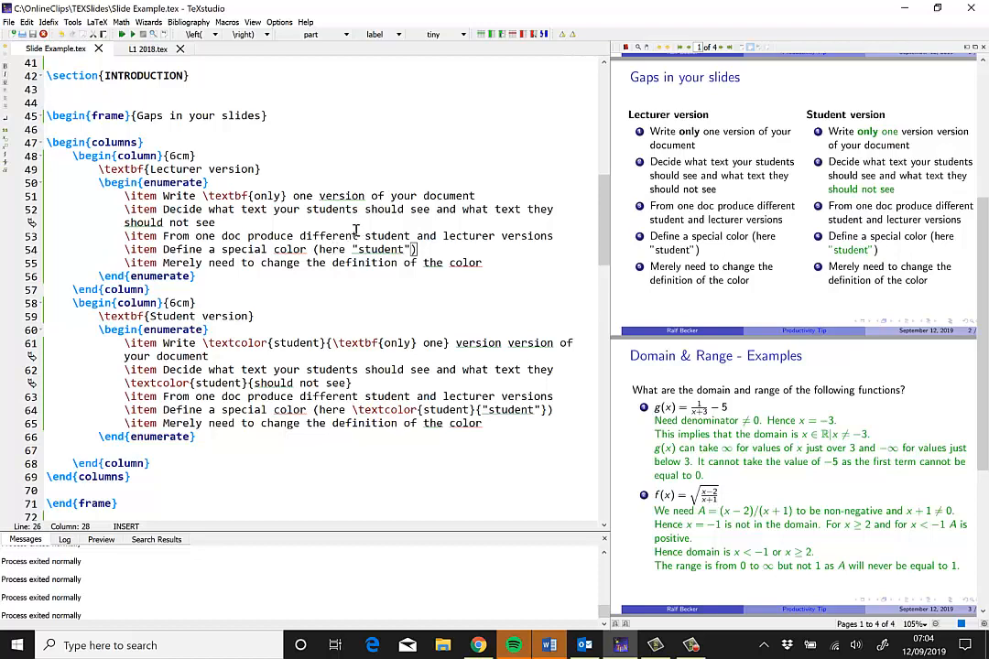
scroll(down, 3)
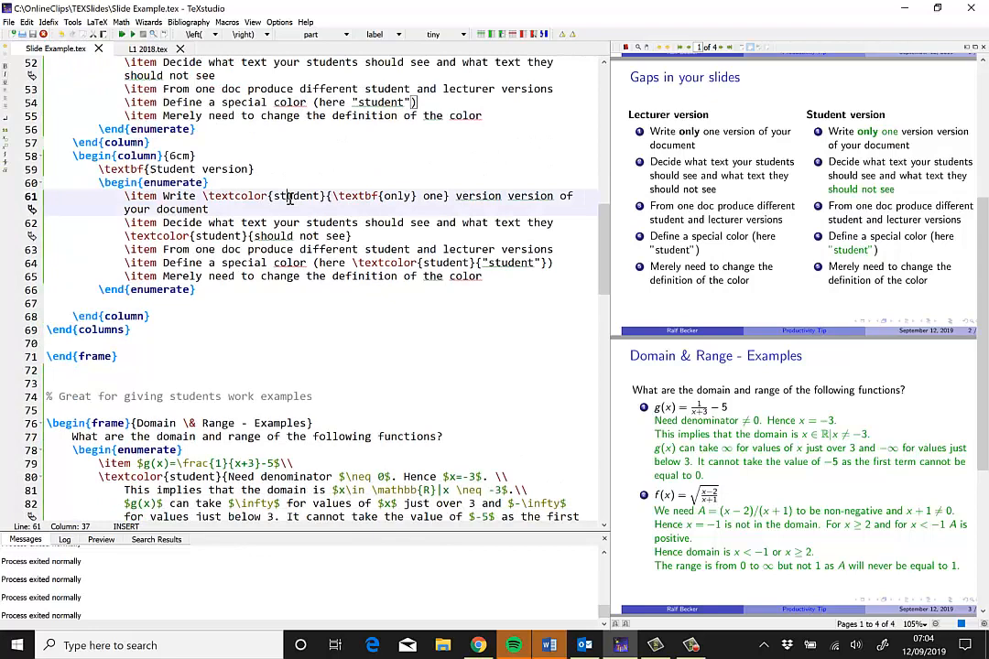
Select the word 'student' in a \textcolor command and review the gap text below
double_click(297, 194)
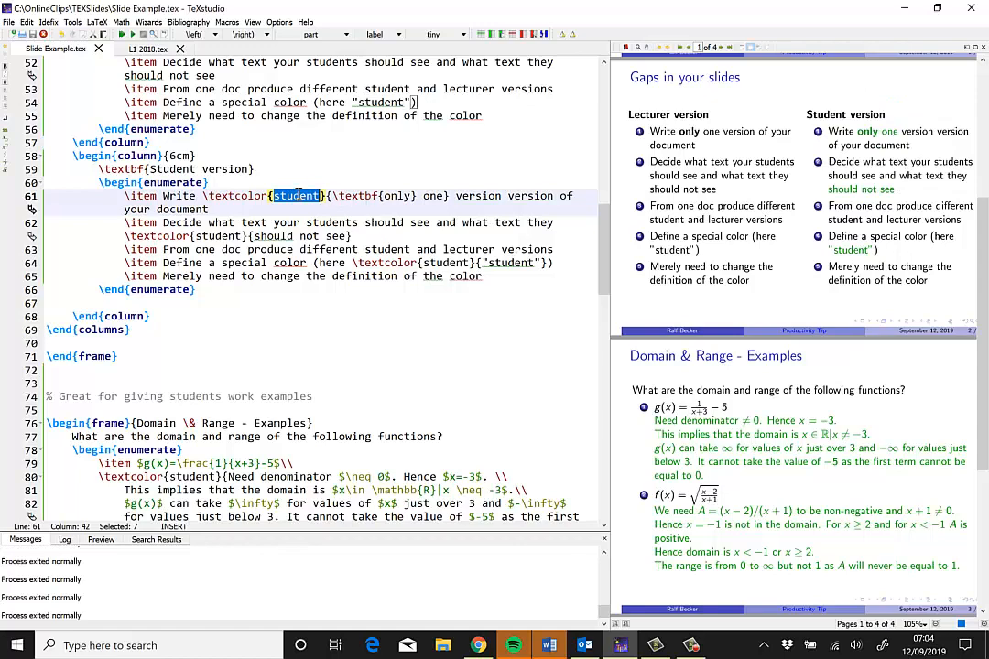
click(330, 194)
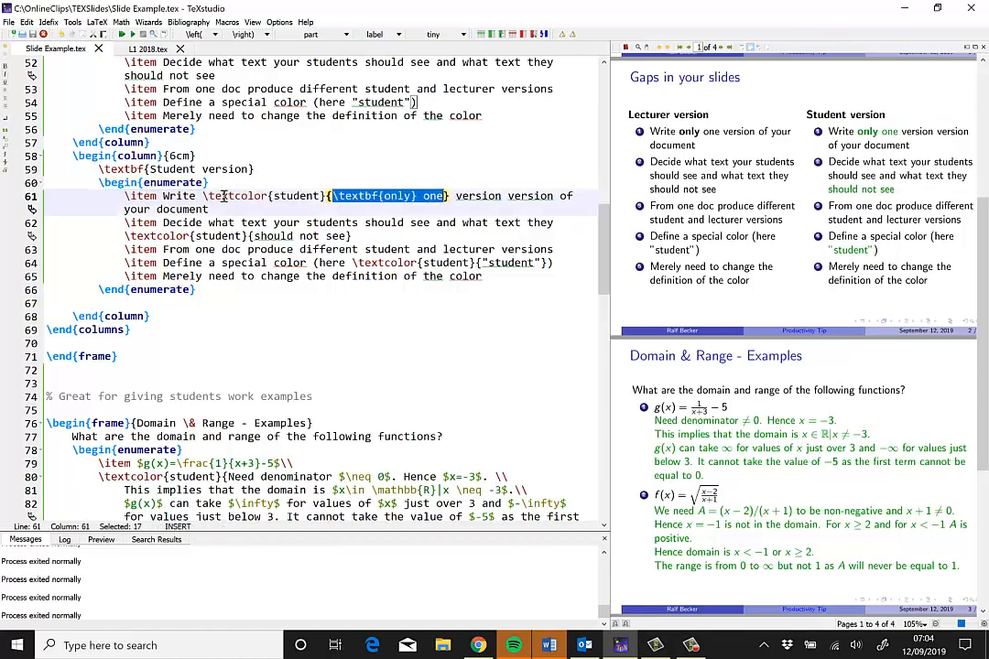
double_click(296, 194)
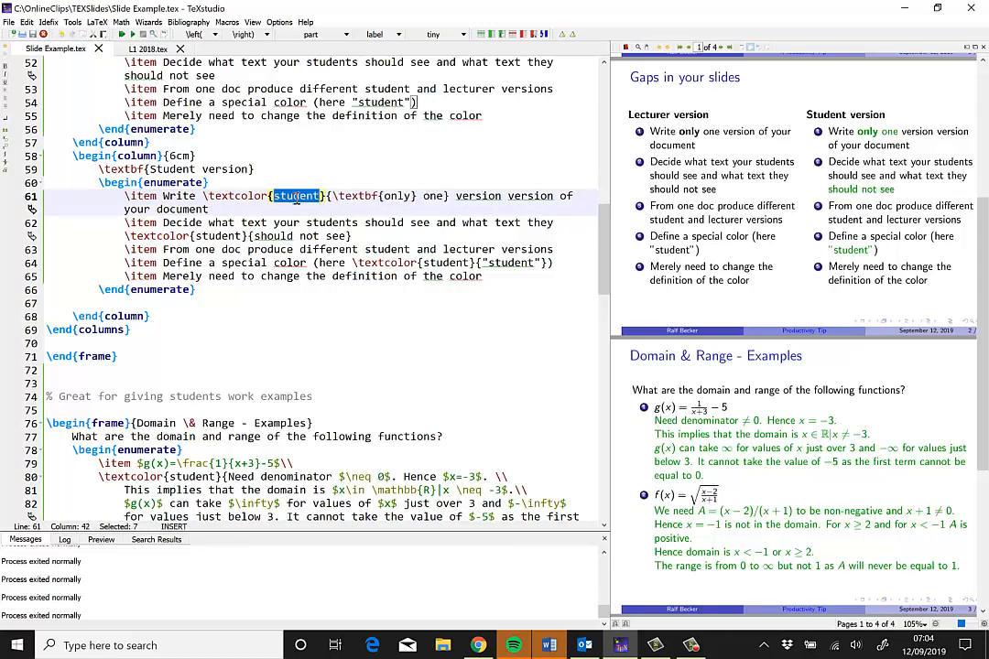
scroll(down, 3)
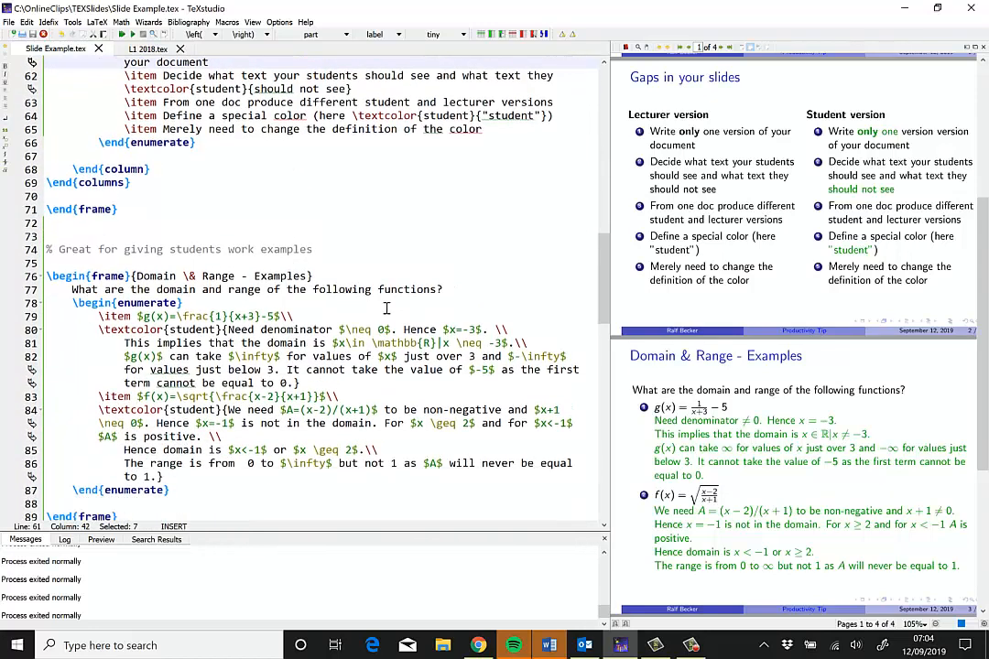
scroll(down, 3)
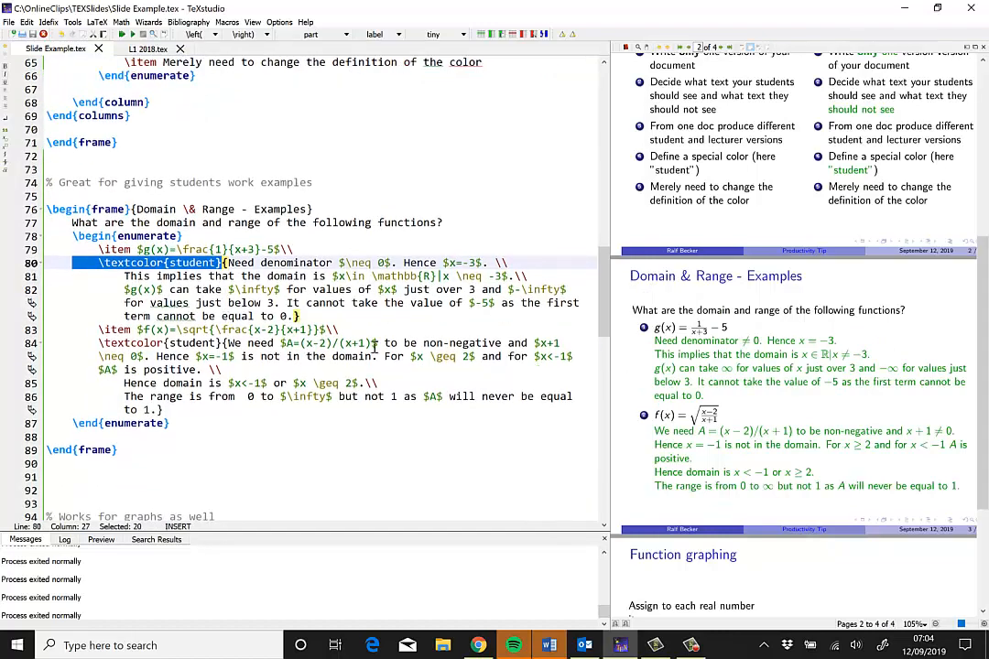
scroll(down, 3)
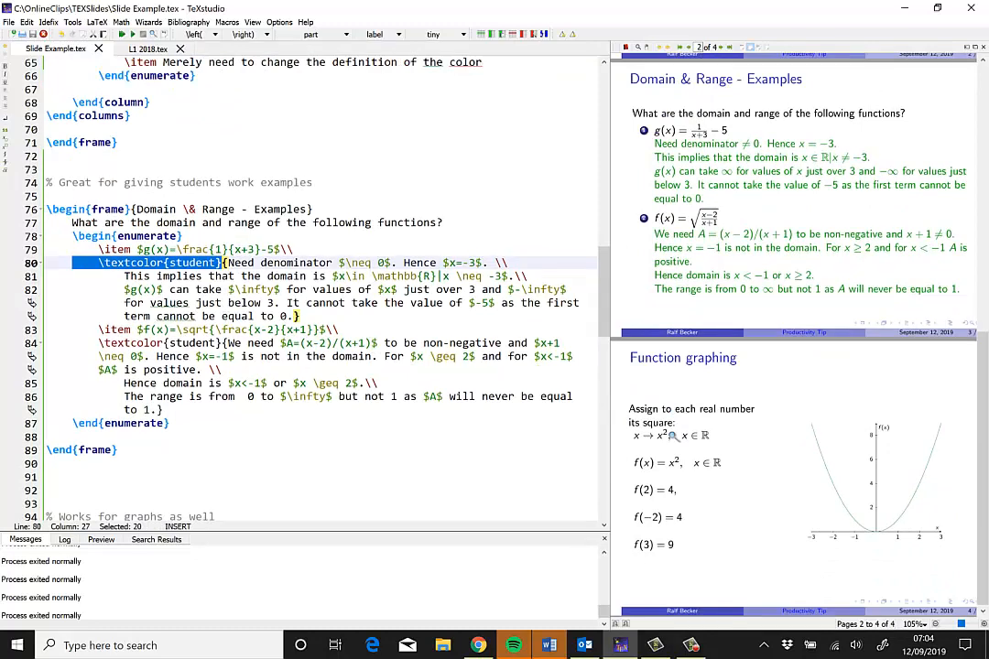
scroll(down, 3)
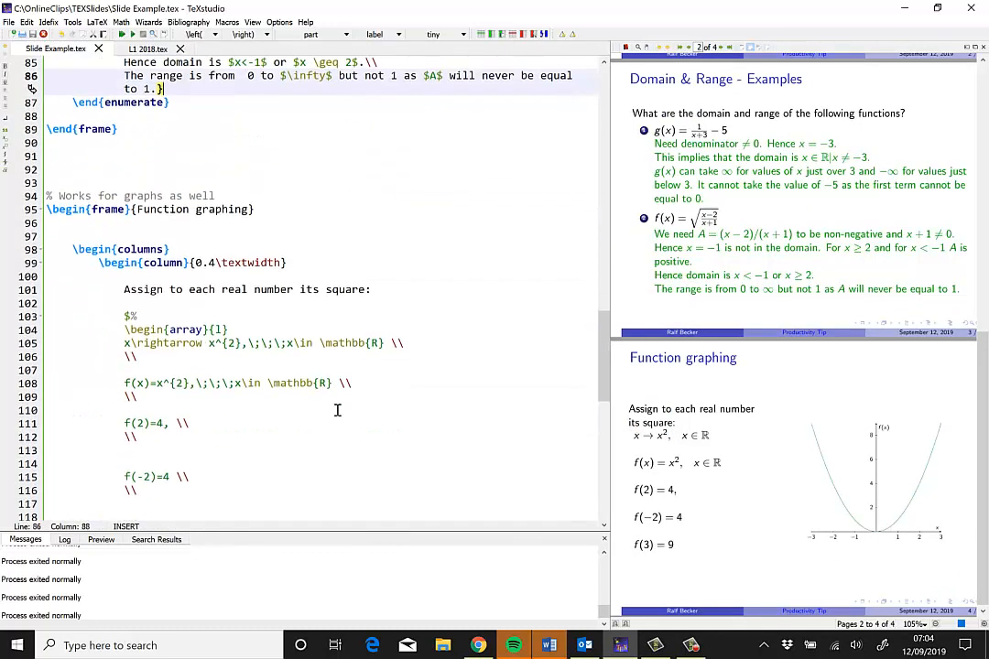
scroll(down, 3)
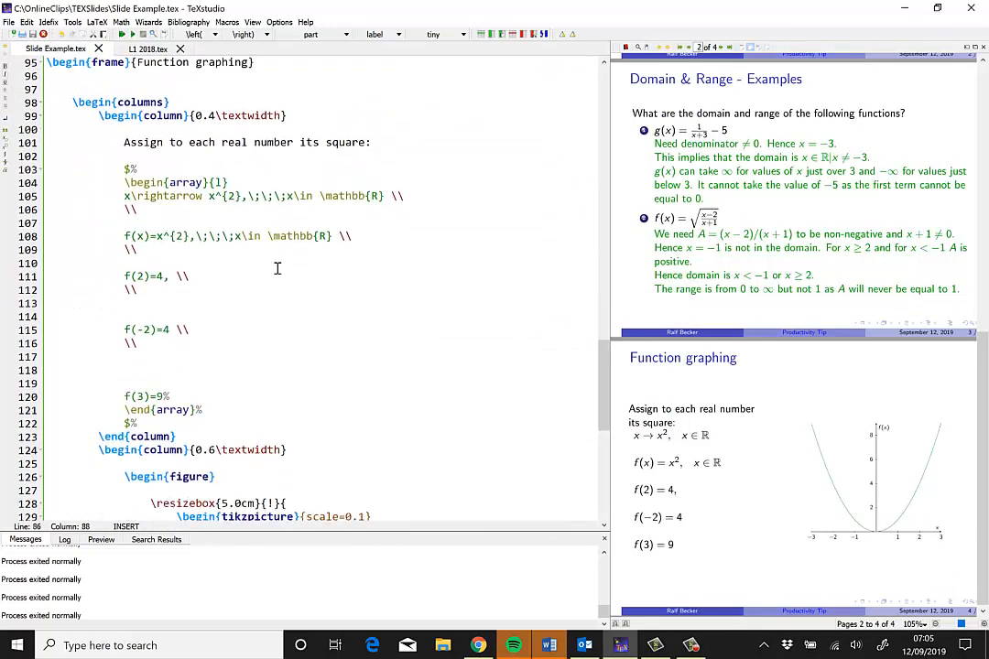
scroll(down, 3)
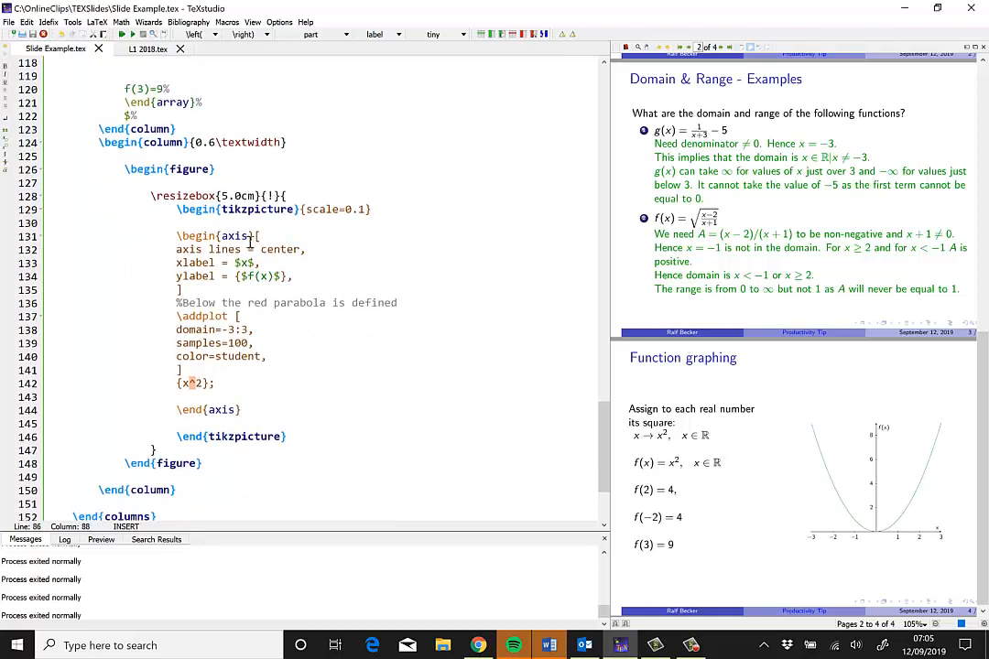
mouse_move(340, 355)
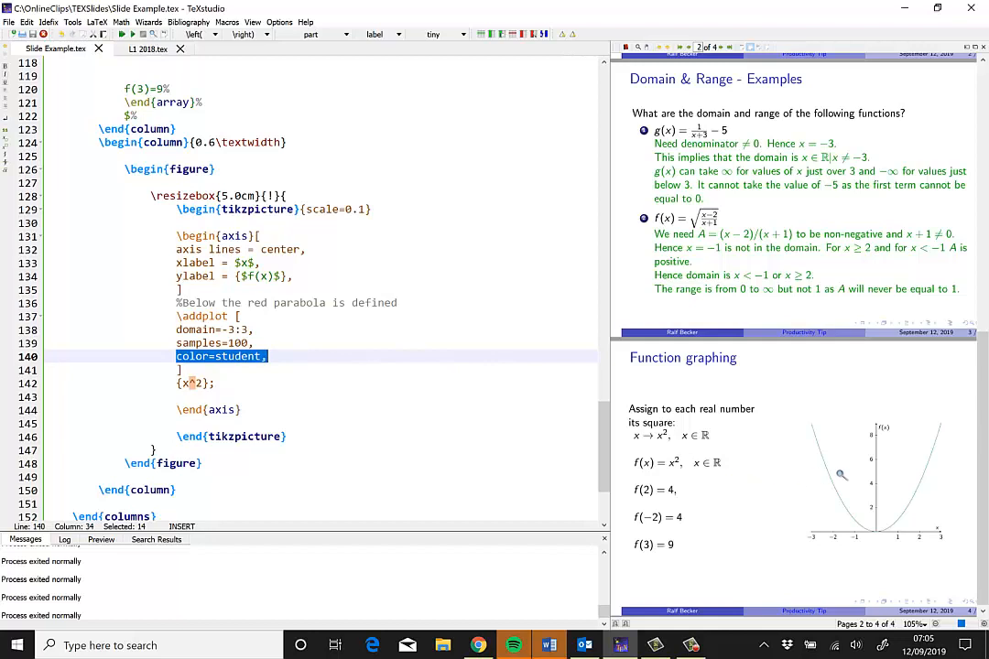
mouse_move(431, 316)
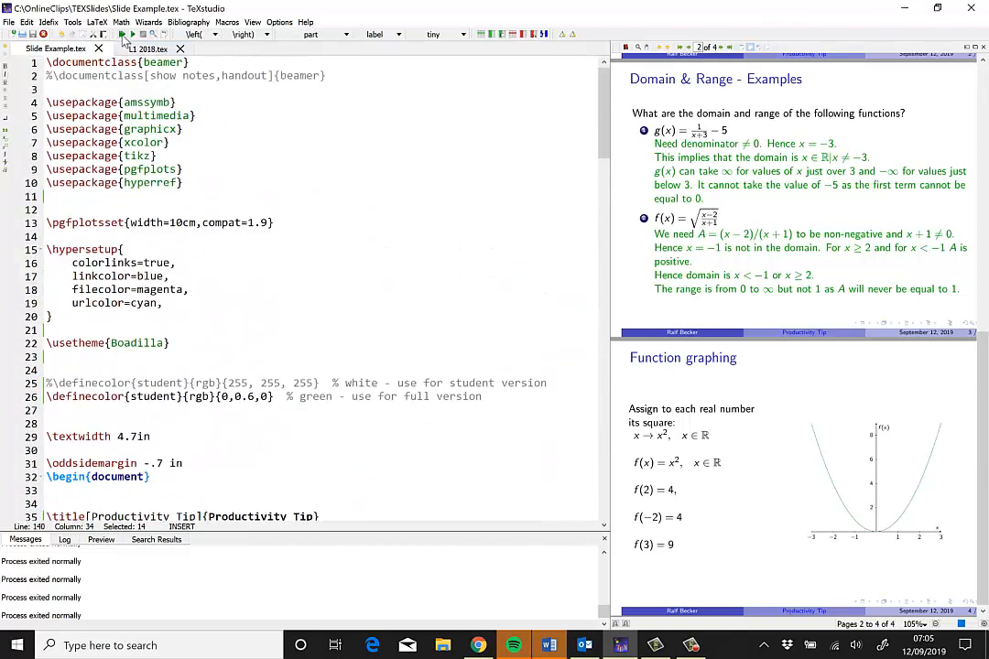
Recompile the slides and check the preview, where the gap answers still show in green
click(121, 33)
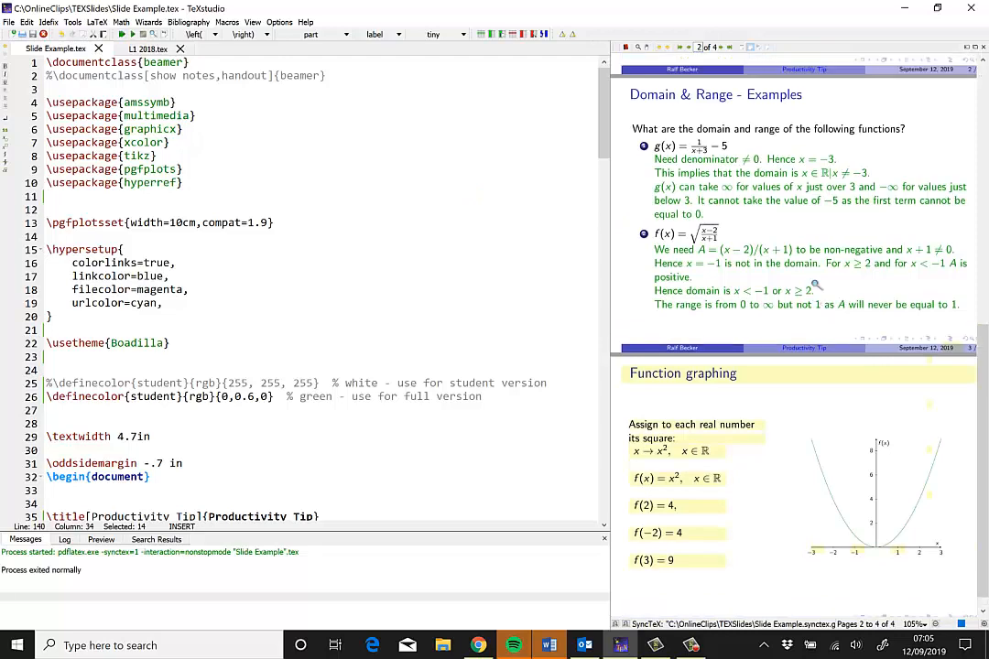
scroll(up, 3)
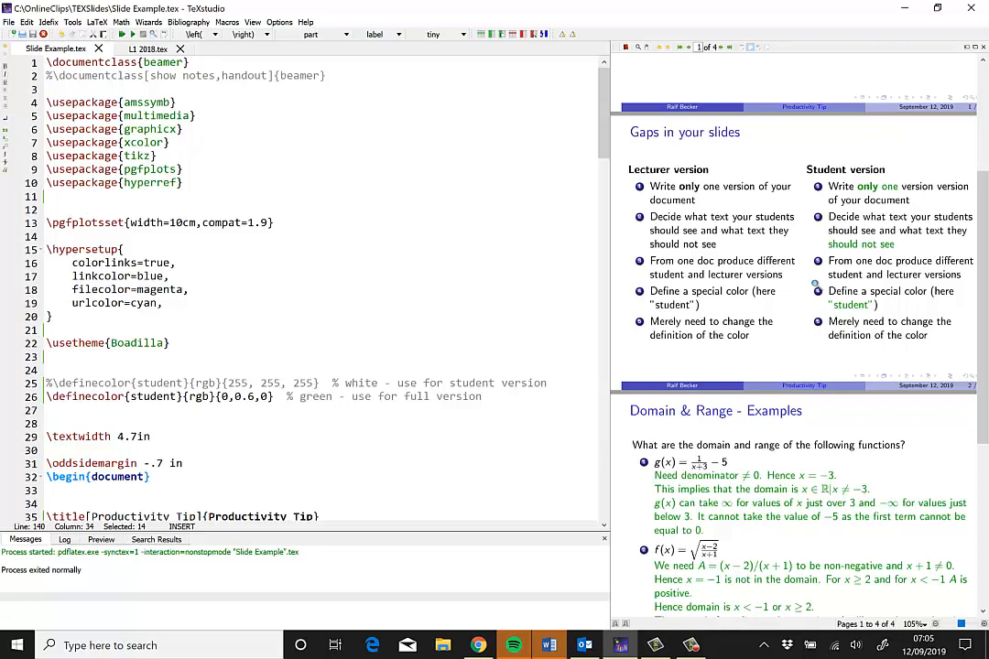
mouse_move(384, 303)
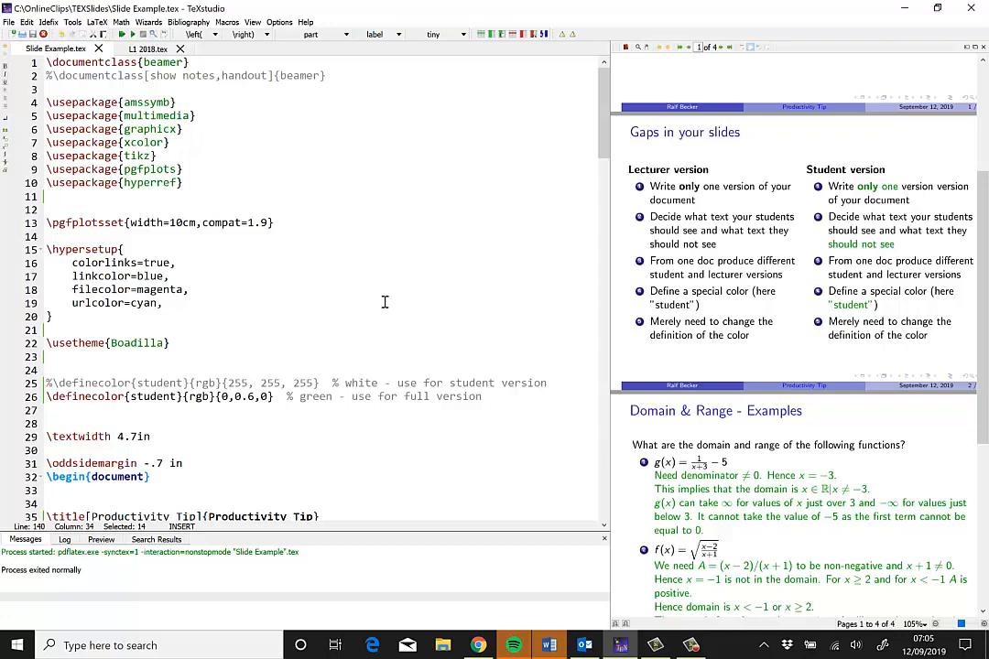
scroll(down, 3)
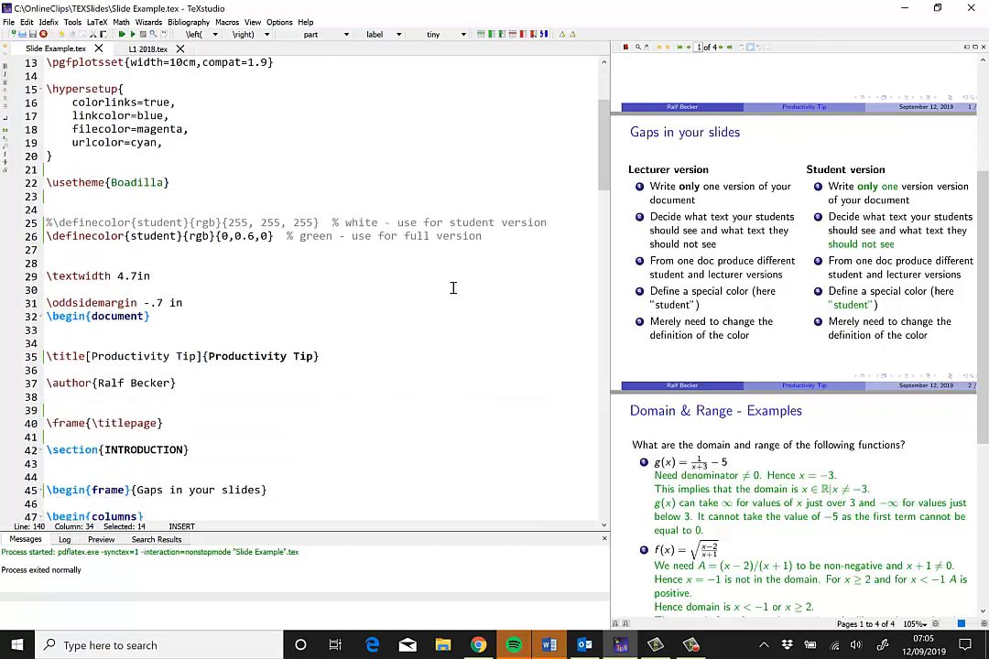
scroll(down, 3)
text(%)
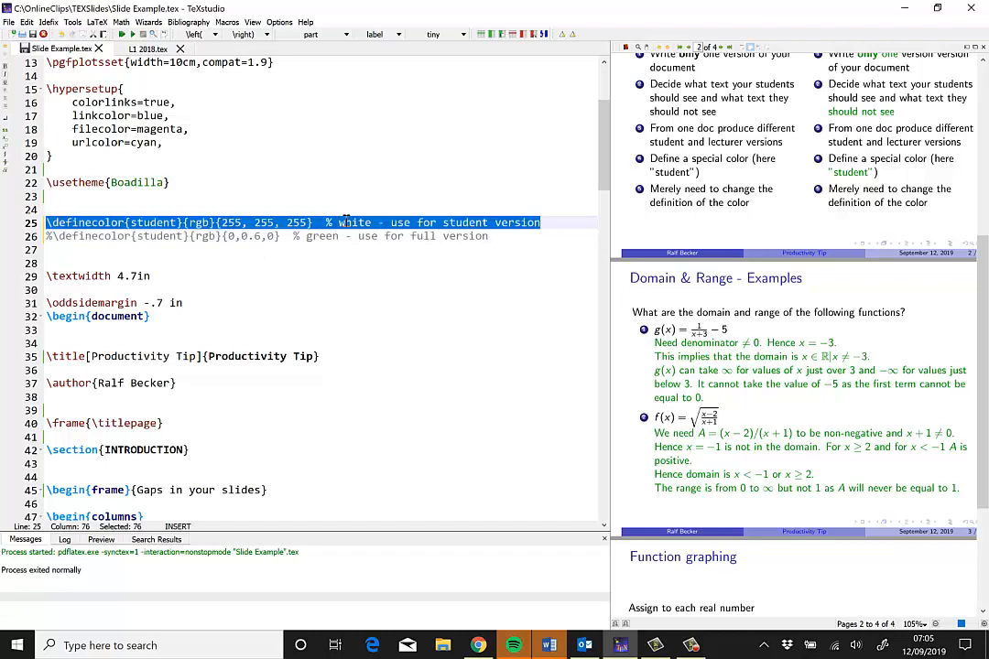
Activate the white \definecolor{student} line and comment out the green one
click(249, 223)
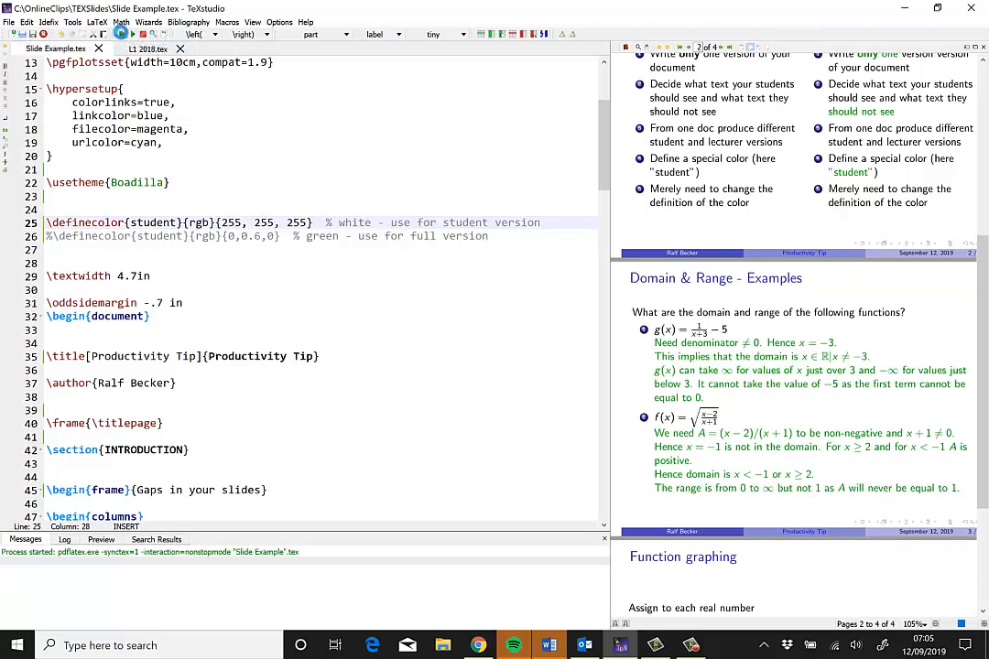
Recompile with the white student colour and scroll the preview to confirm answers and parabola are blank
click(132, 33)
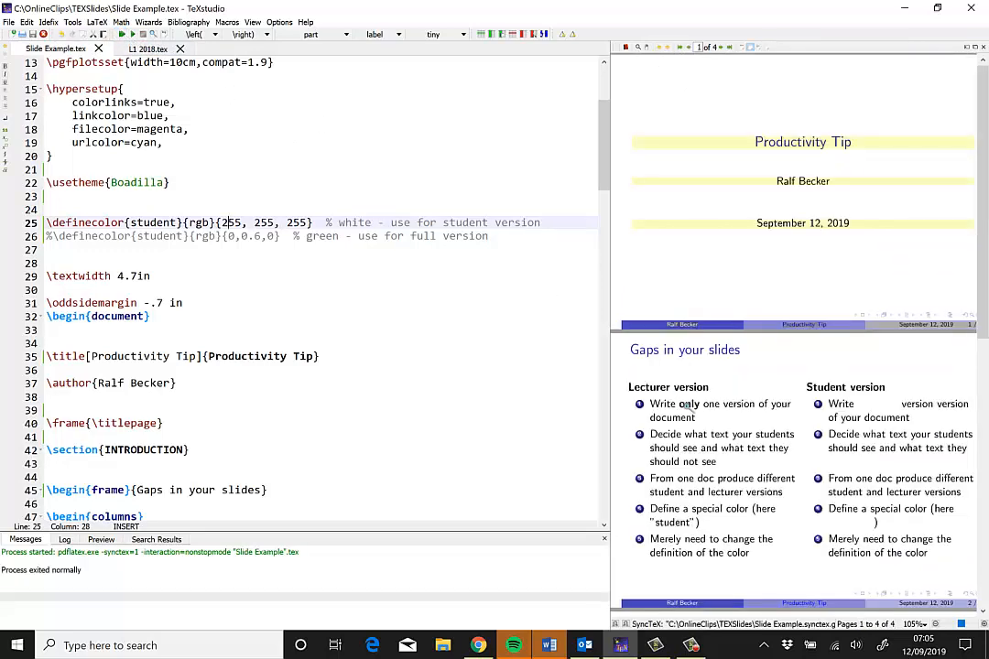
scroll(down, 3)
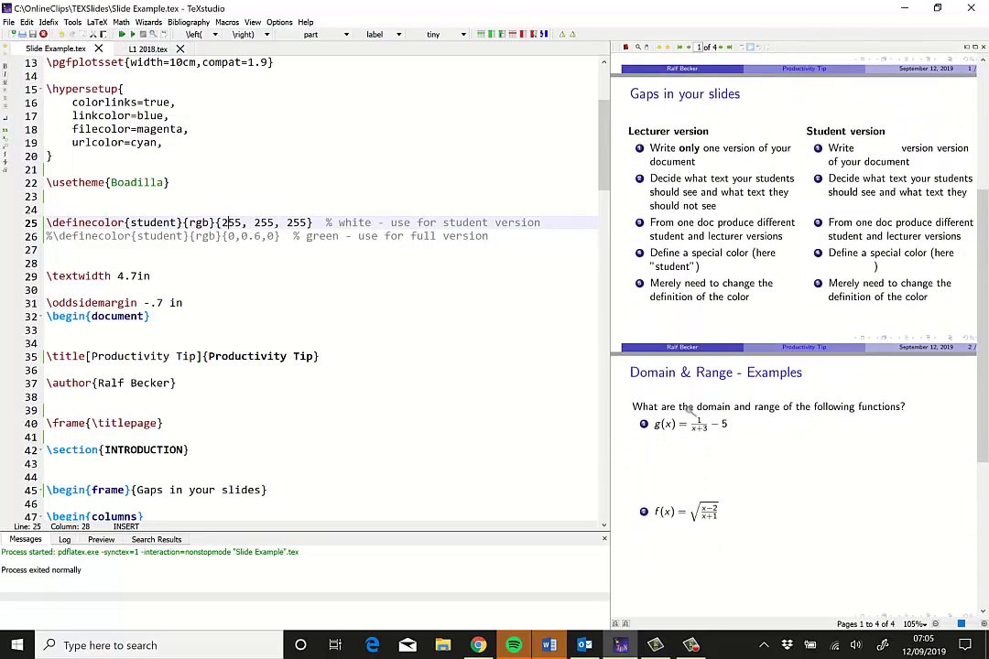
scroll(down, 3)
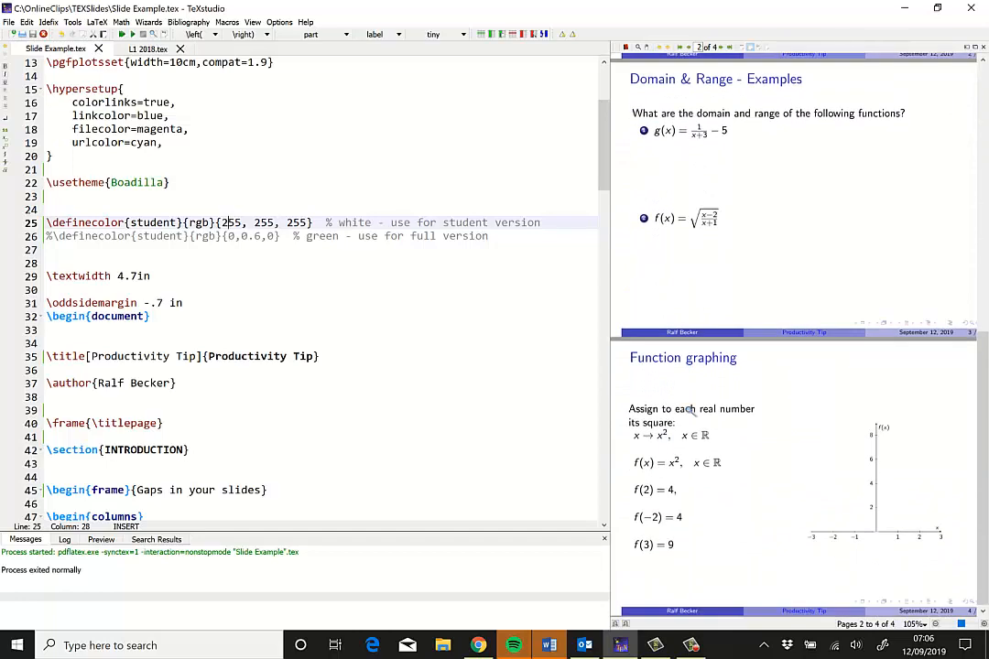
scroll(up, 3)
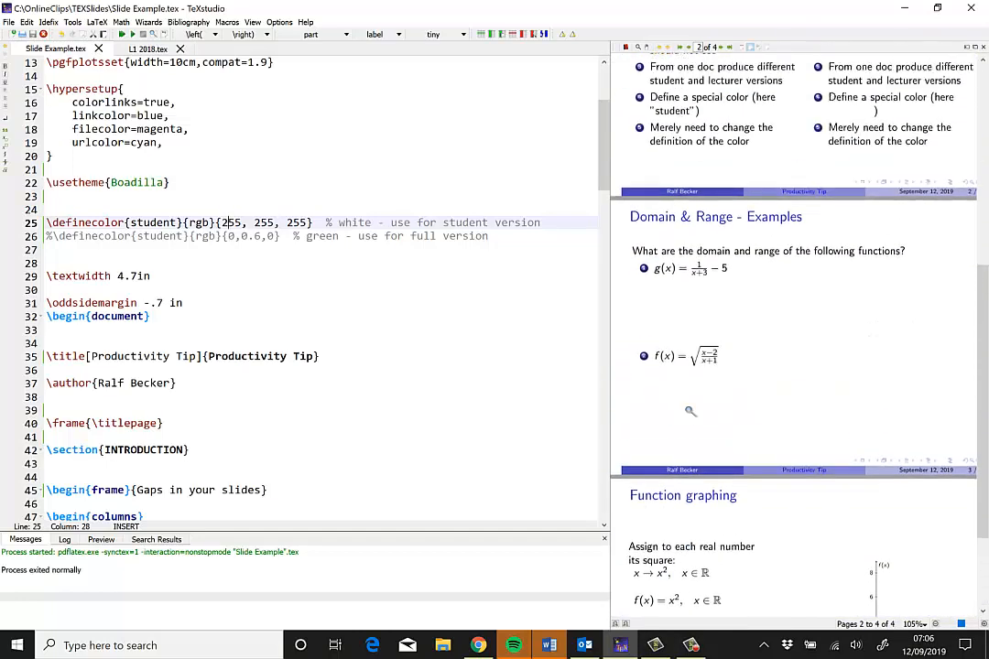
scroll(up, 3)
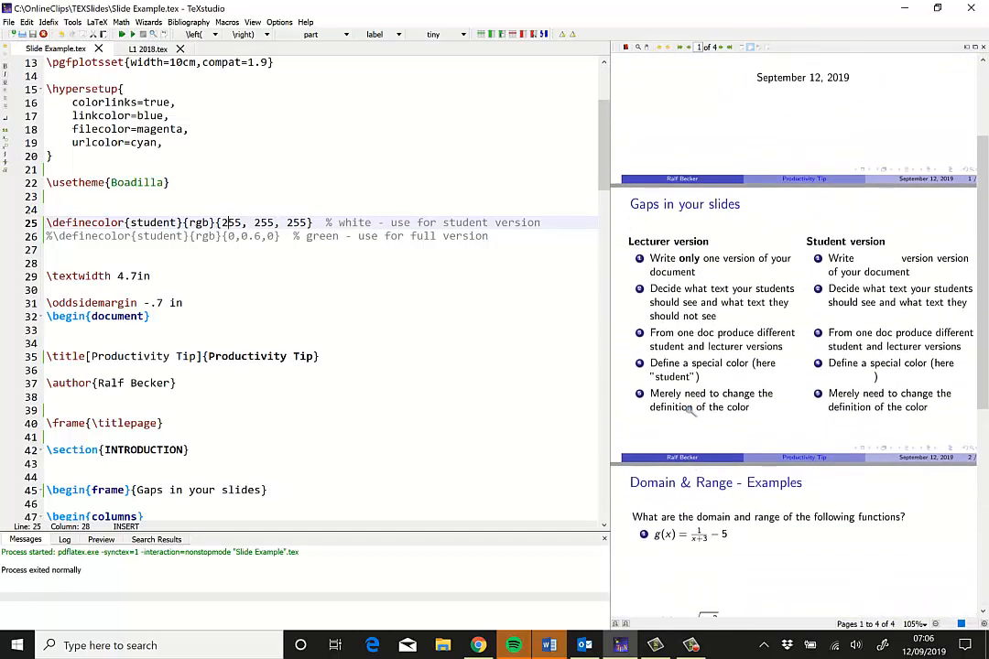
scroll(down, 3)
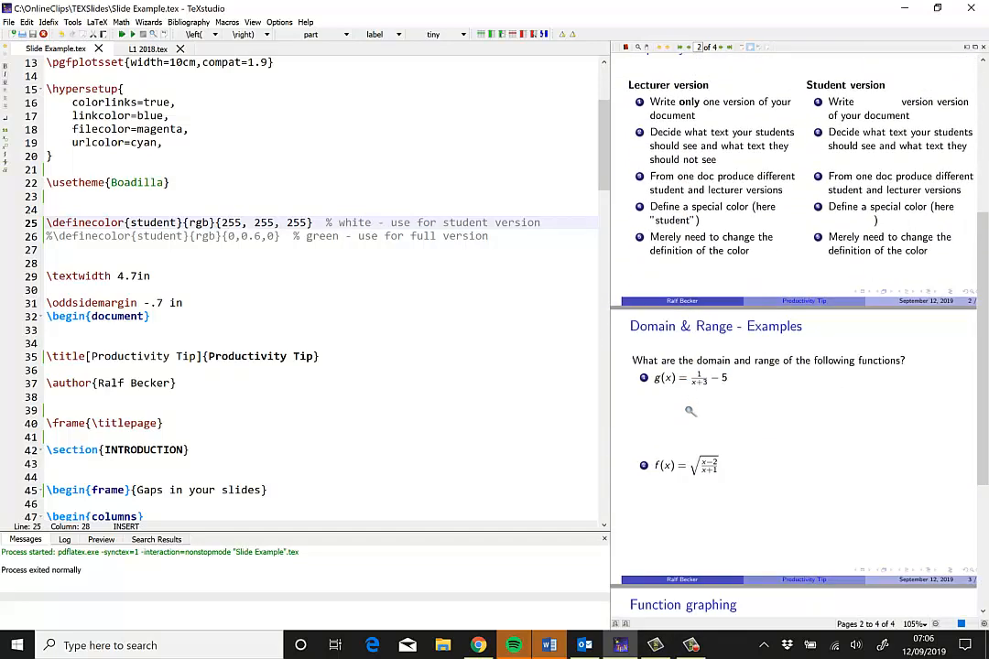
scroll(up, 3)
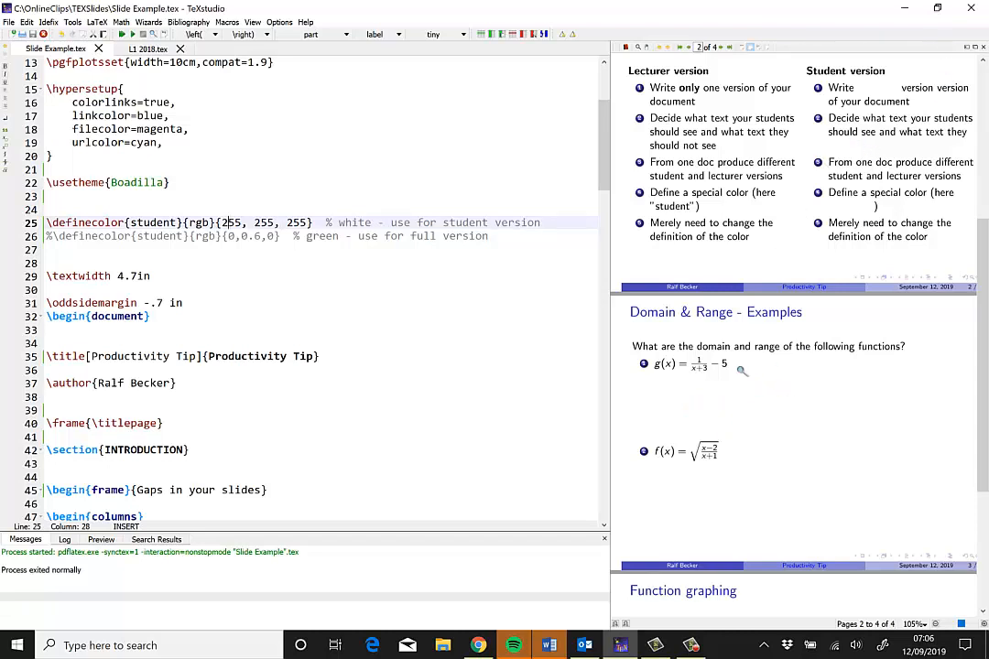
scroll(down, 3)
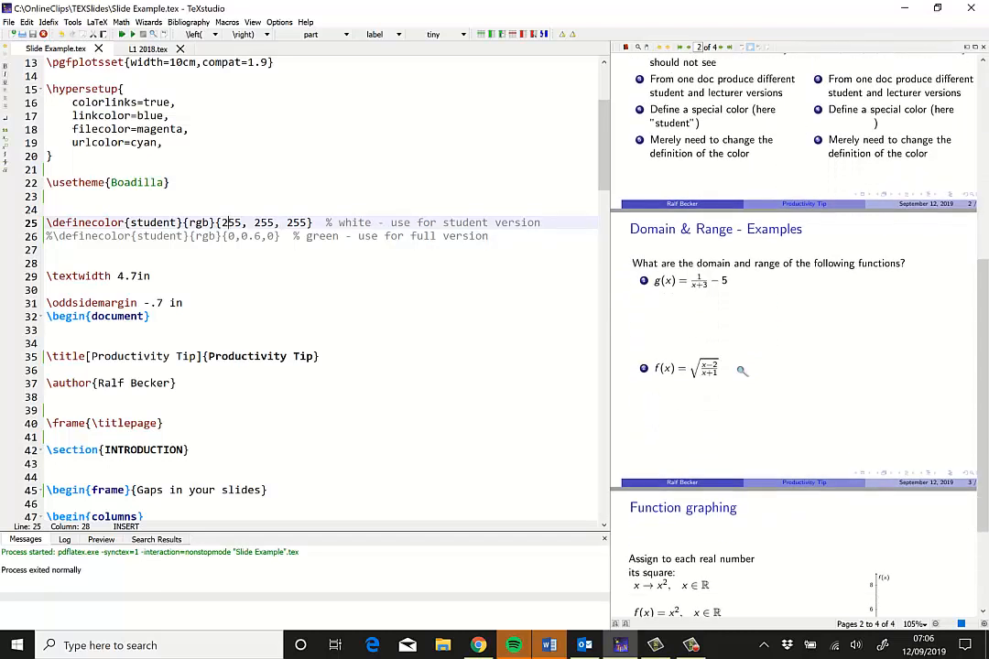
scroll(down, 3)
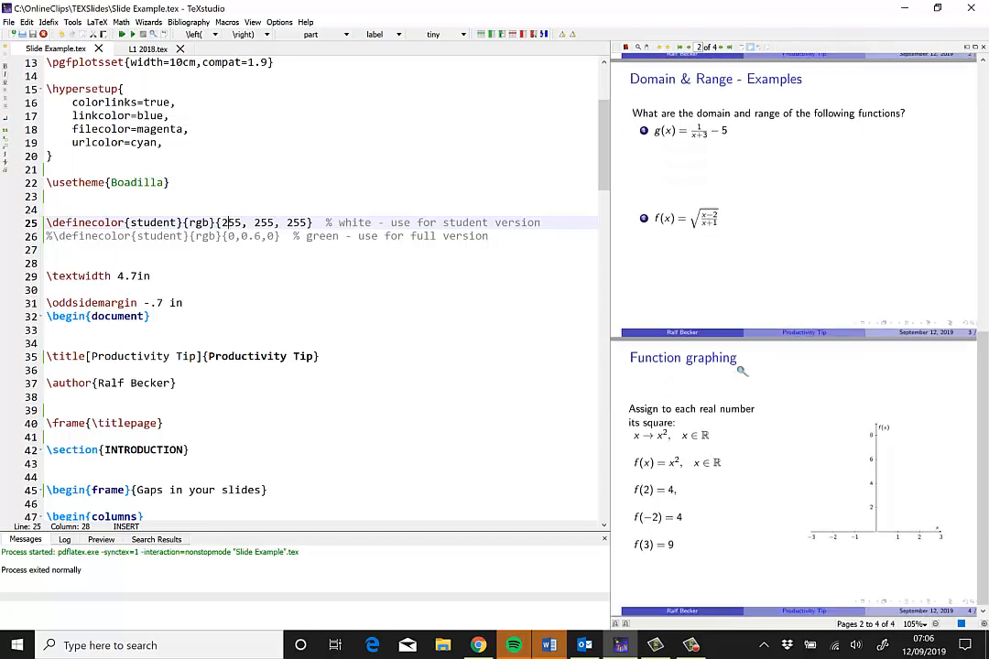
scroll(up, 3)
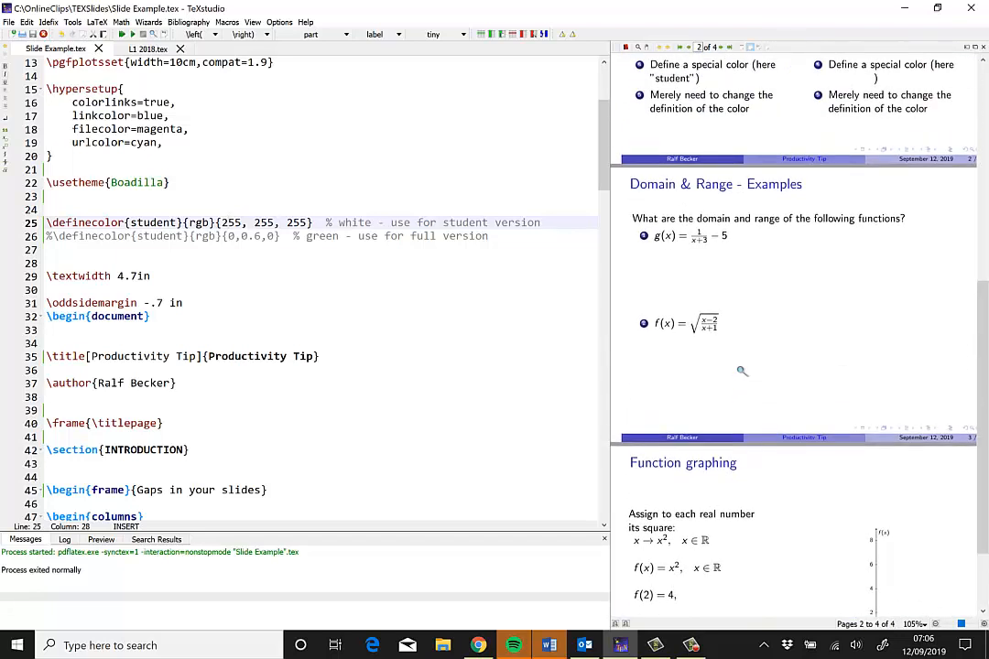
scroll(down, 3)
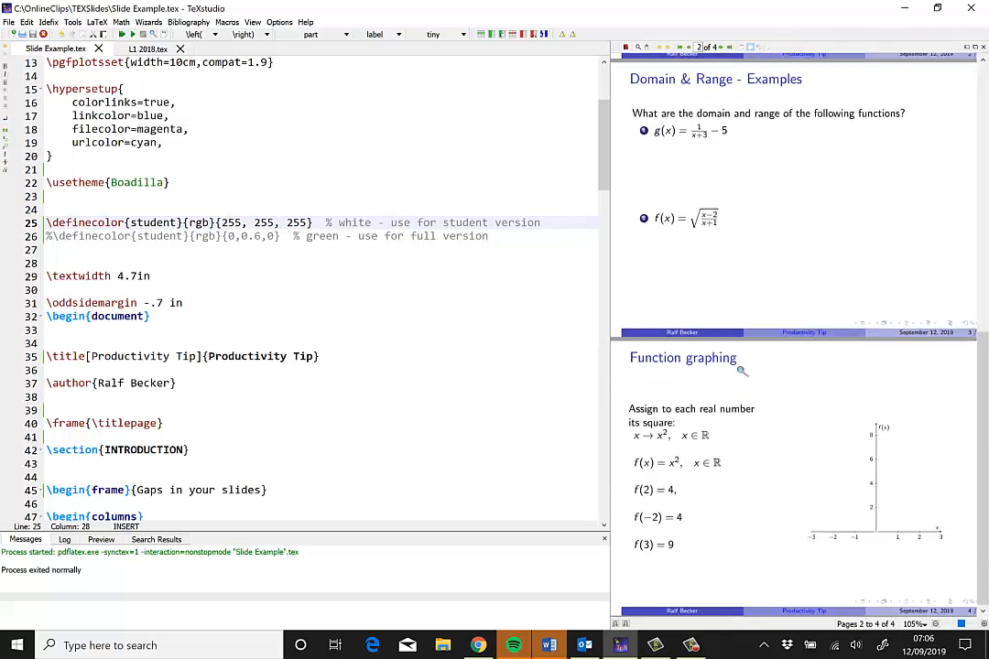
mouse_move(791, 468)
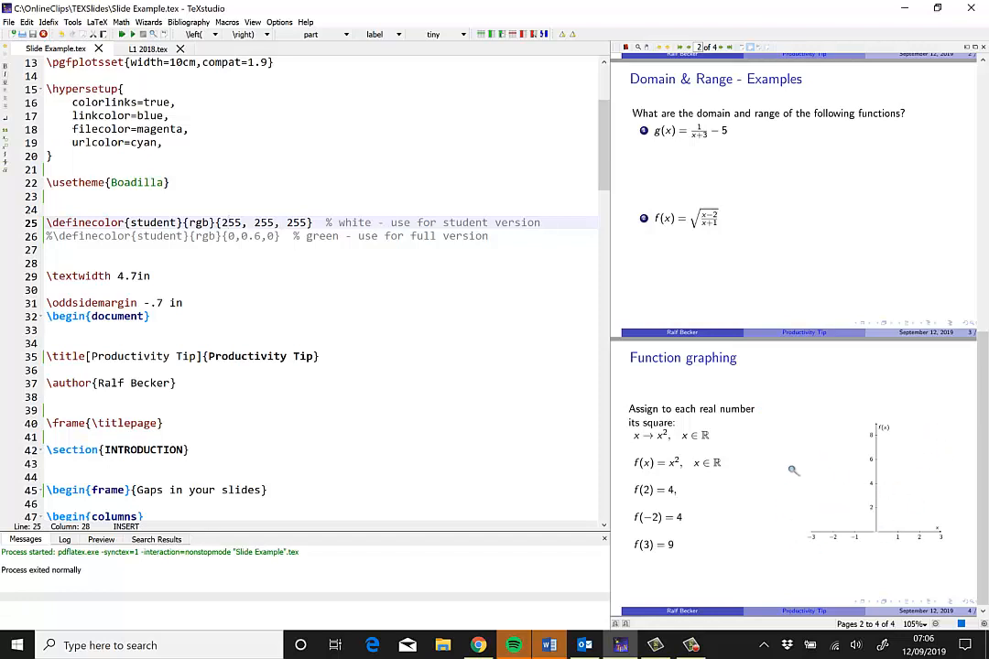
mouse_move(652, 469)
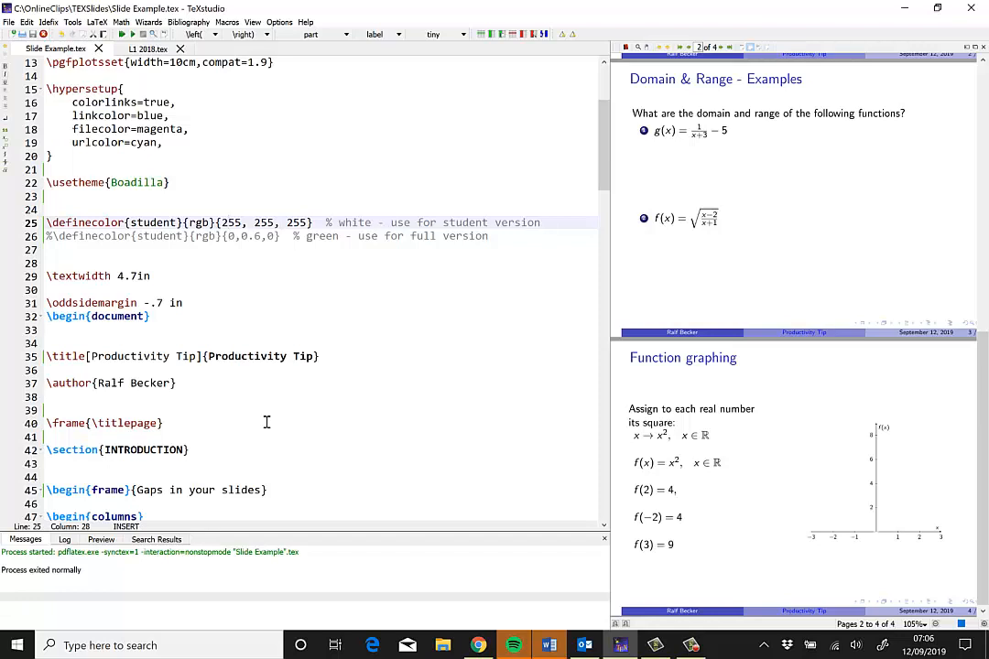
scroll(up, 3)
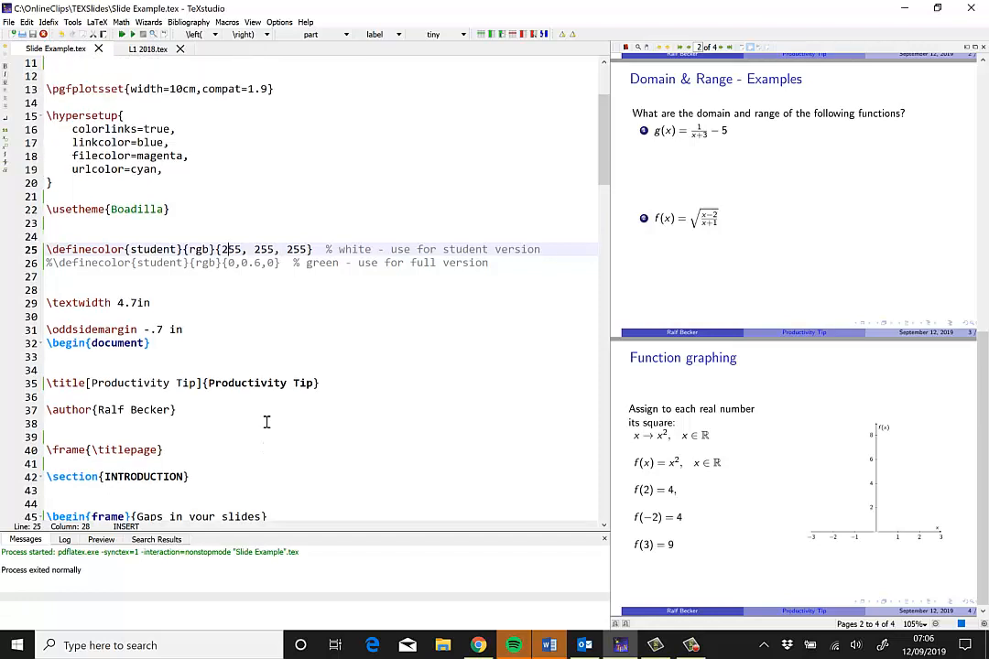
scroll(down, 3)
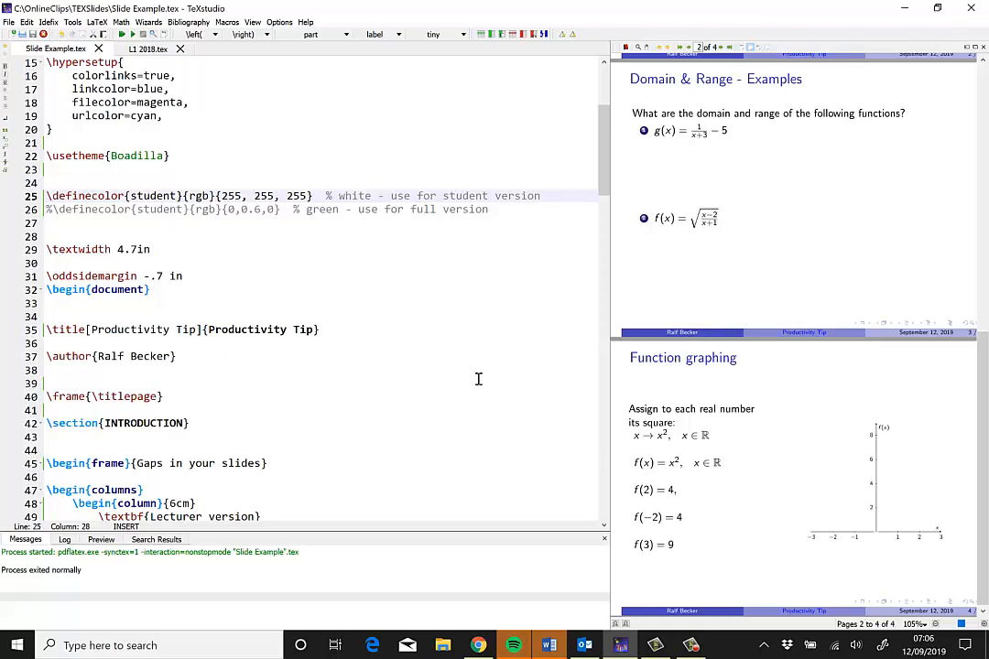
mouse_move(321, 282)
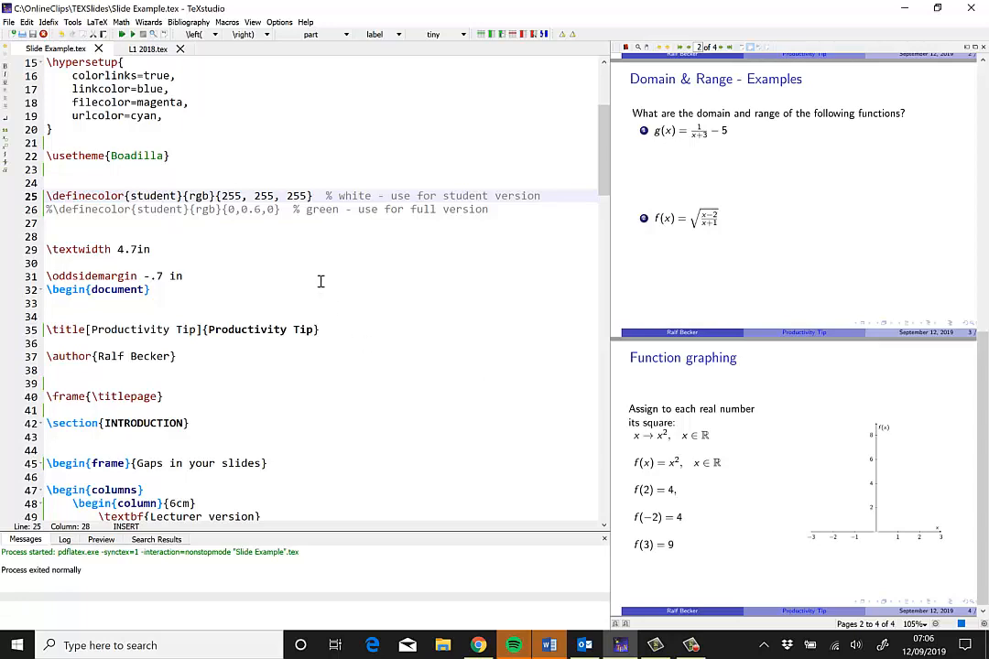
scroll(down, 3)
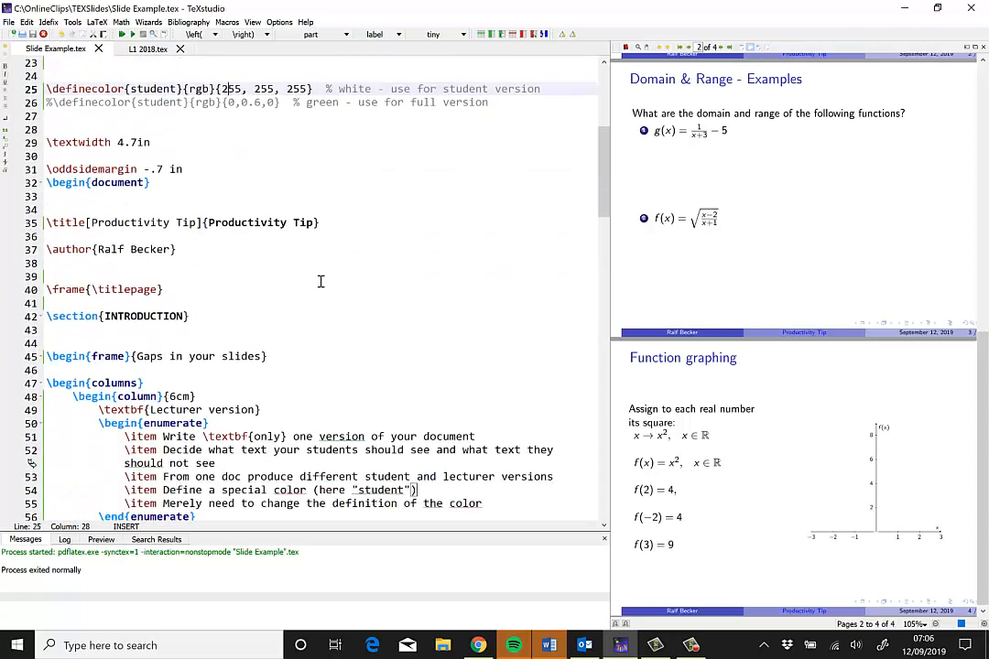